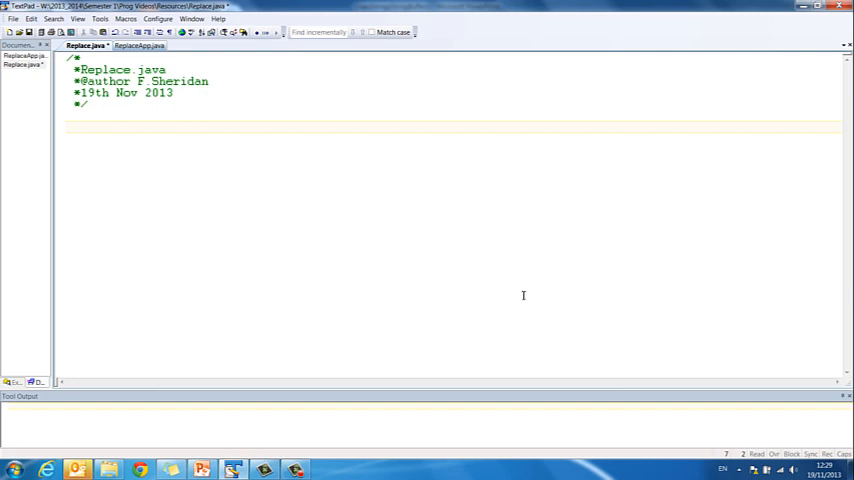
Begin the file with 'public class Replace{' and a line comment
{"action": "type", "text": "pu"}
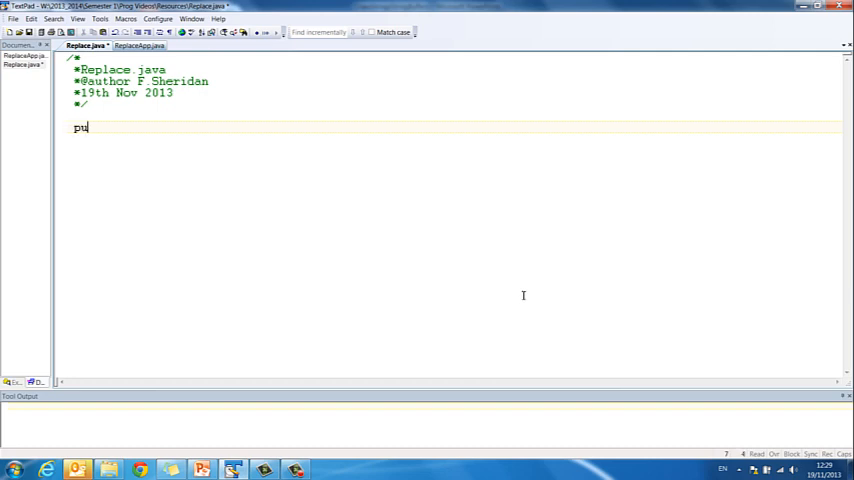
{"action": "type", "text": "blic class"}
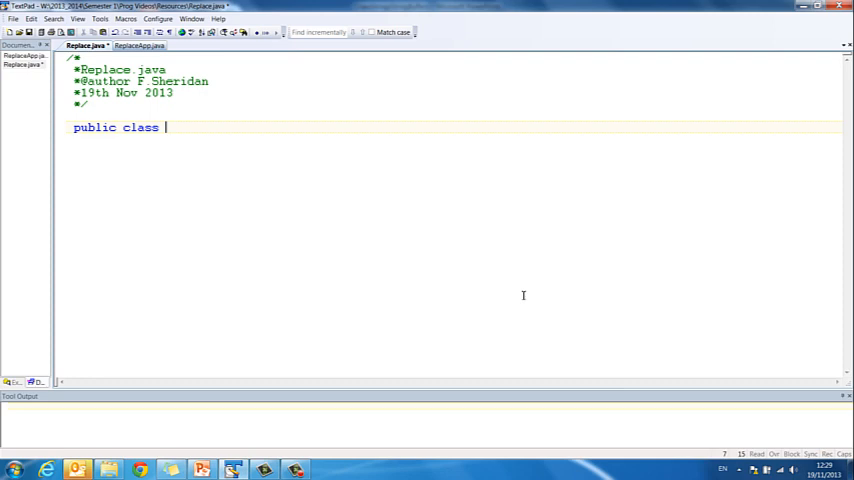
{"action": "type", "text": "Replace{"}
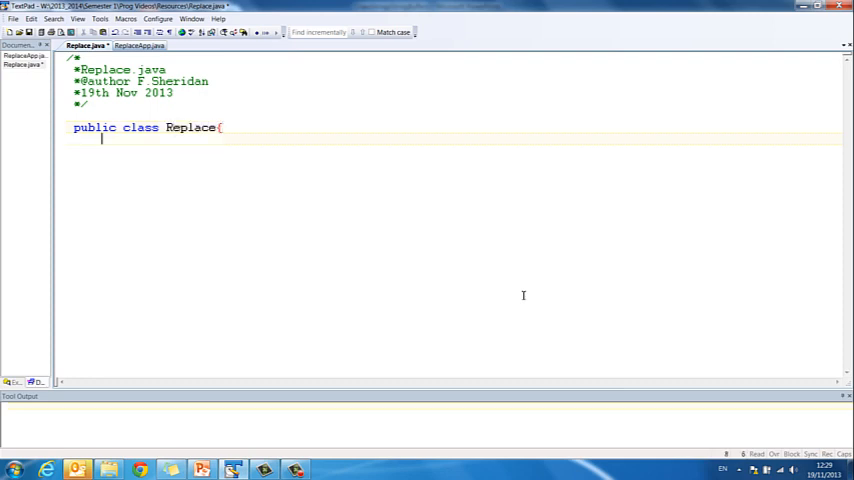
{"action": "type", "text": "//"}
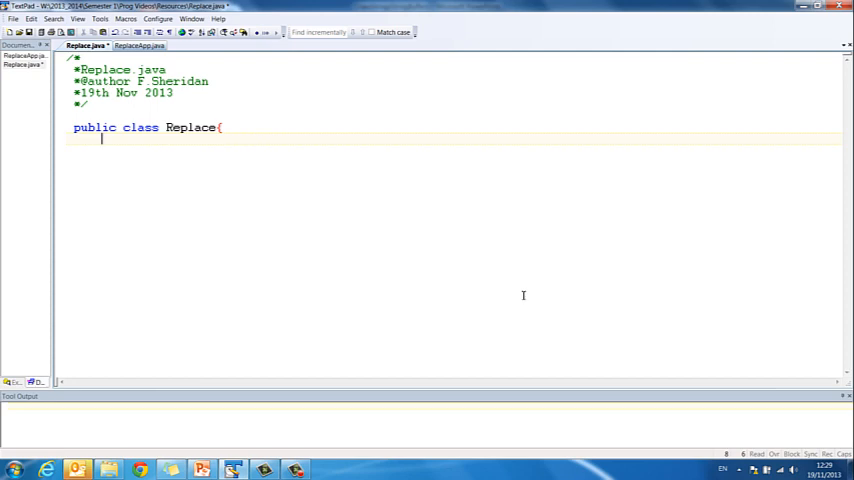
Declare private String name, private String newName and private StringBuffer strBuff
{"action": "type", "text": "private"}
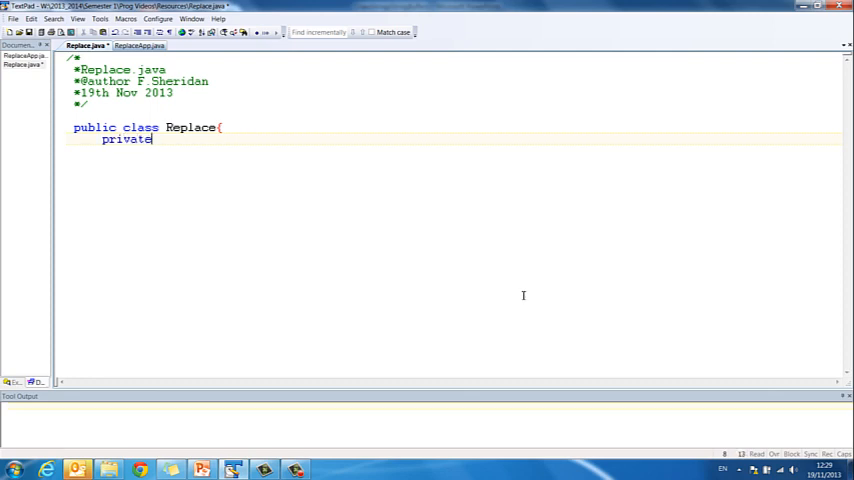
{"action": "type", "text": "String name;"}
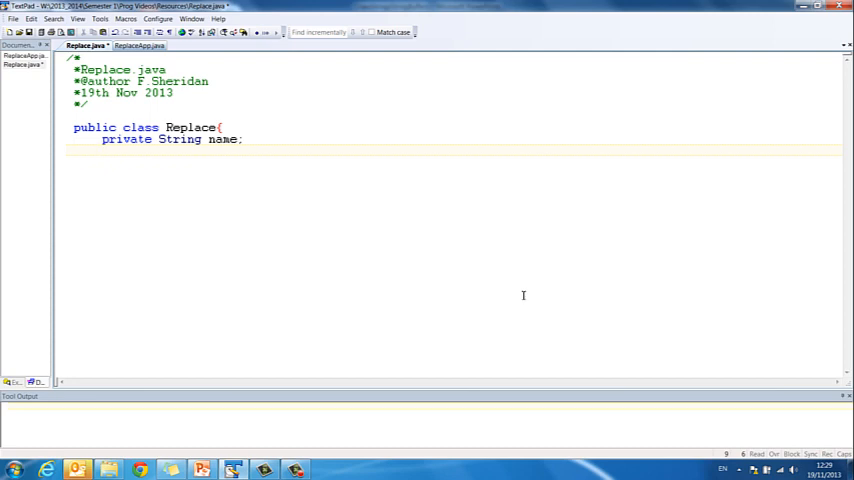
{"action": "type", "text": "private Str"}
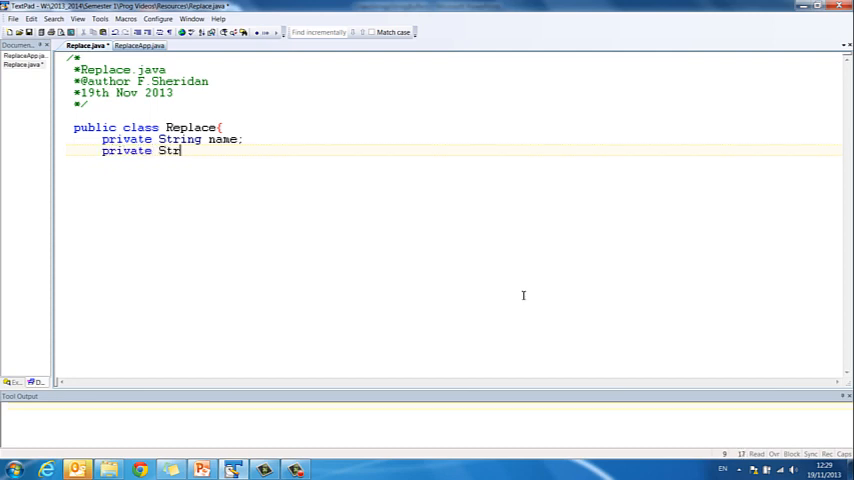
{"action": "type", "text": "ing newName;"}
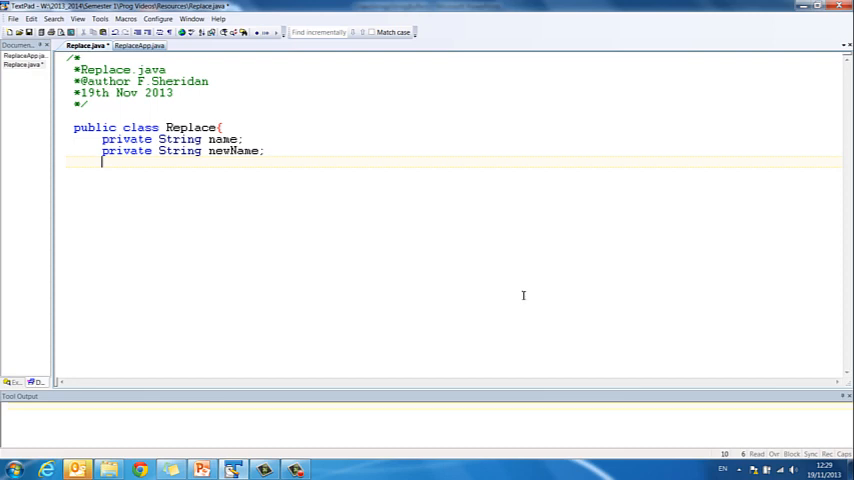
{"action": "type", "text": "pri"}
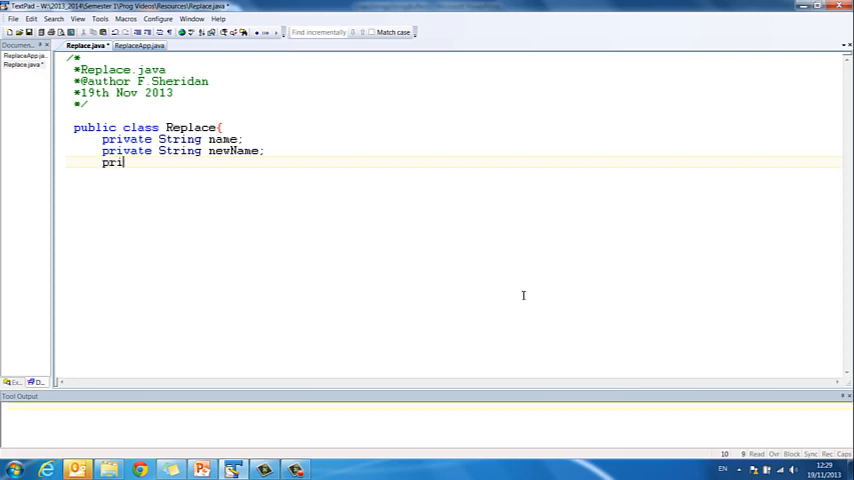
{"action": "type", "text": "vate S"}
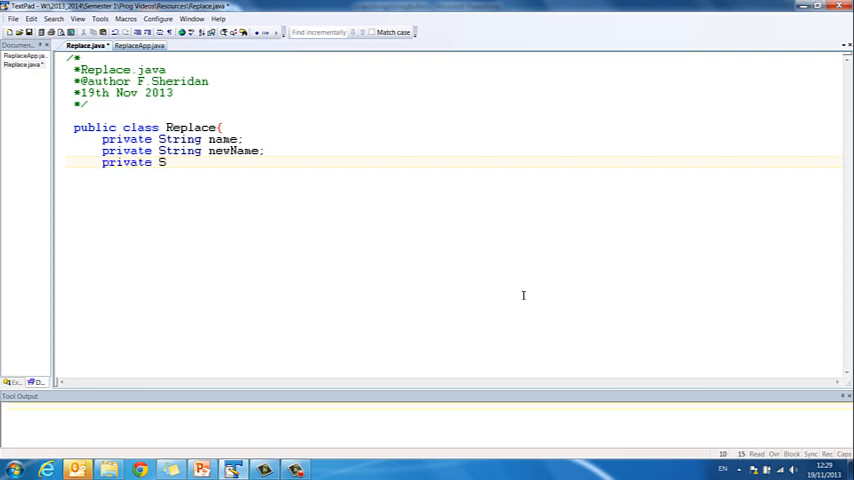
{"action": "type", "text": "tringBud"}
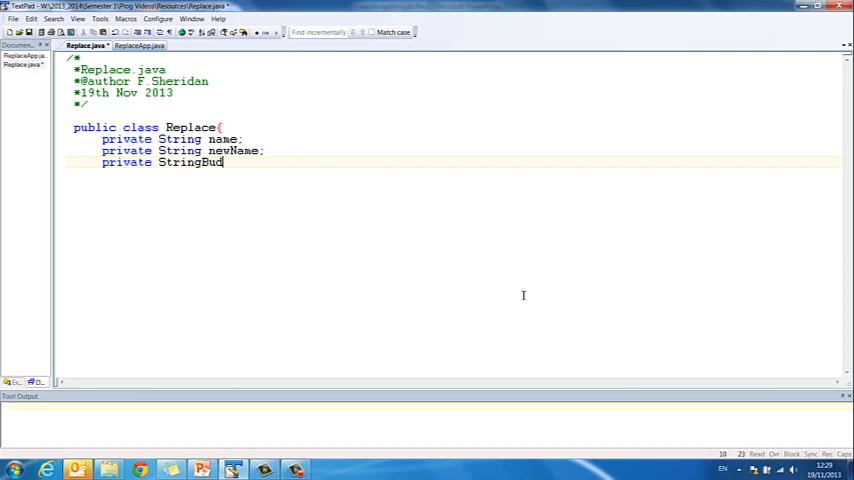
{"action": "type", "text": "fer strBuff;"}
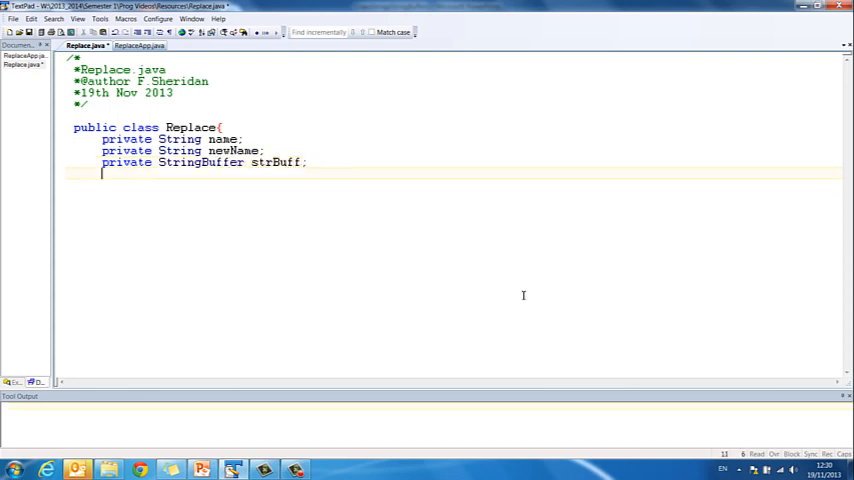
{"action": "key", "text": "Return"}
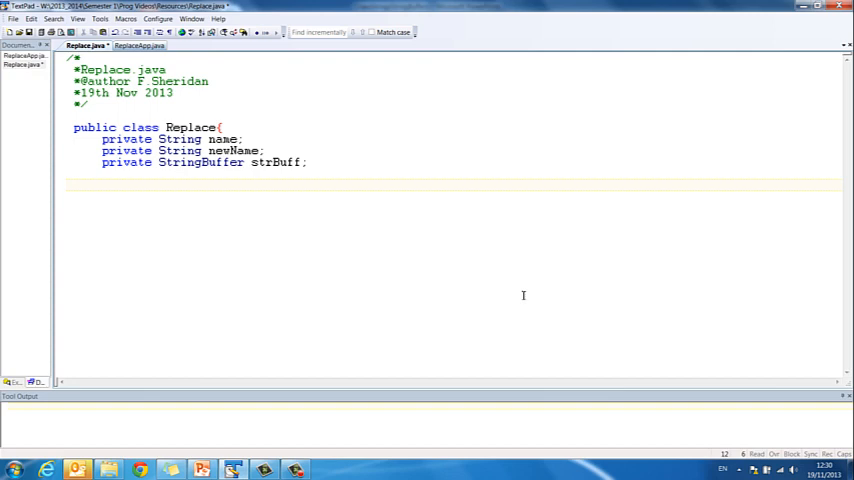
Write the no-arg Replace() constructor setting name and newName to "" and strBuff to new StringBuffer()
{"action": "type", "text": "public"}
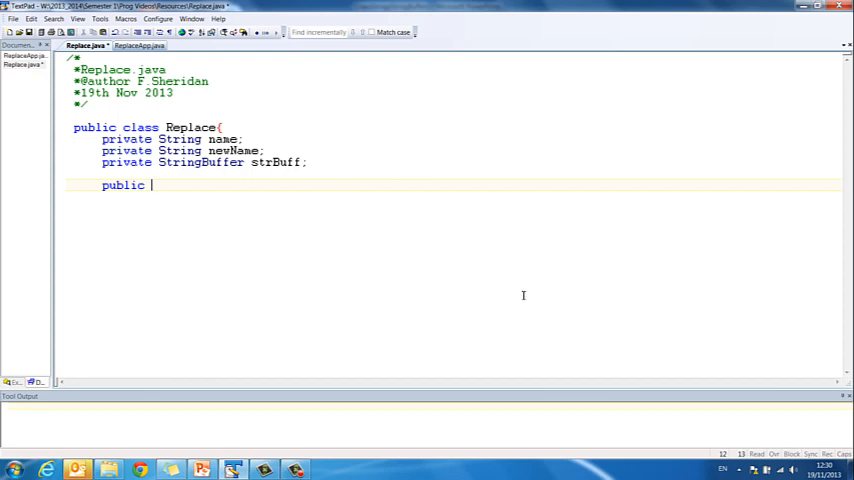
{"action": "type", "text": "Replace(){"}
{"action": "type", "text": "n"}
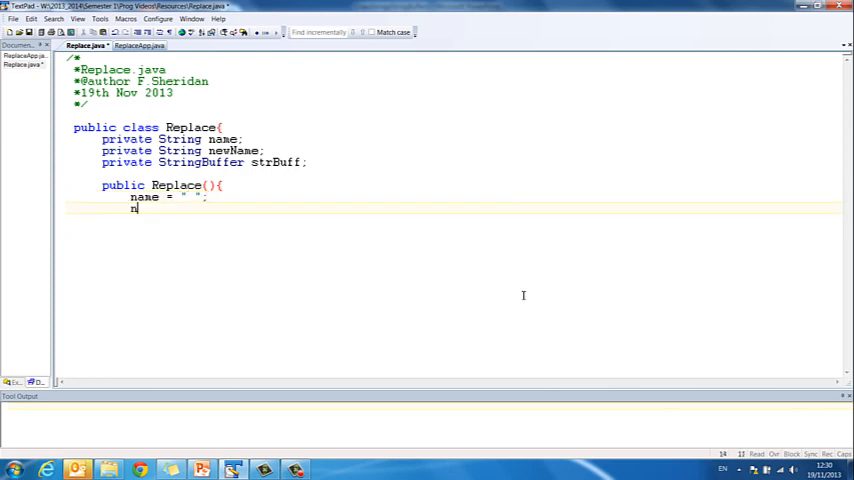
{"action": "type", "text": "ewName = \" \";"}
{"action": "type", "text": "strBuff = new"}
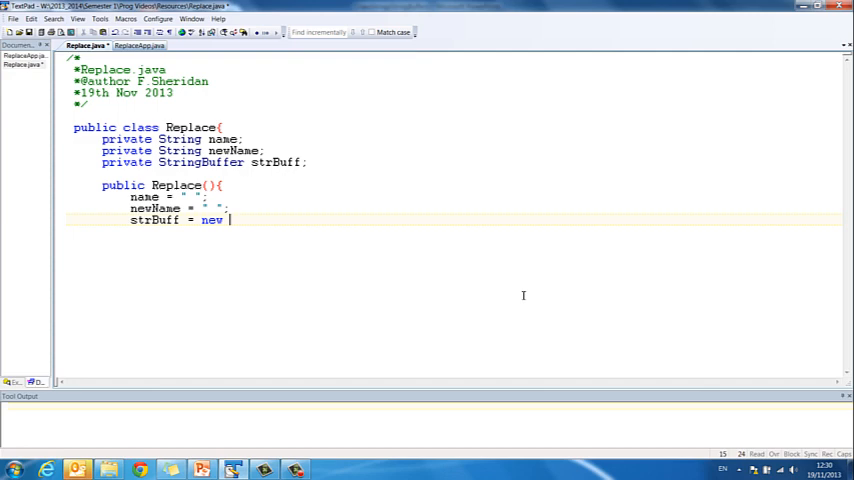
{"action": "type", "text": "StringBuffer();"}
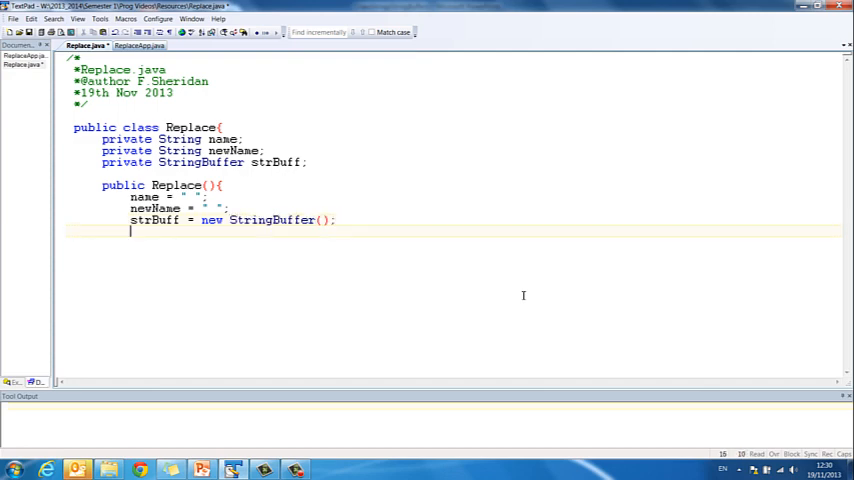
{"action": "type", "text": "}"}
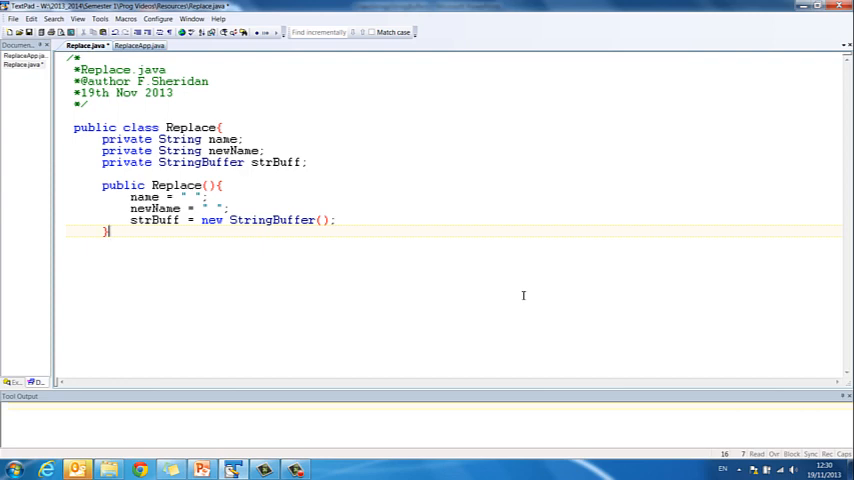
Write public void setName(String name) assigning this.name = name
{"action": "type", "text": "p"}
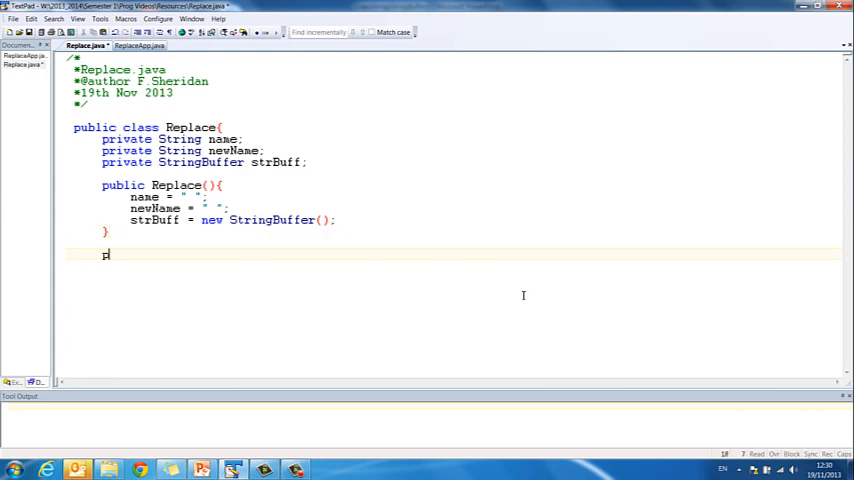
{"action": "type", "text": "ublic void"}
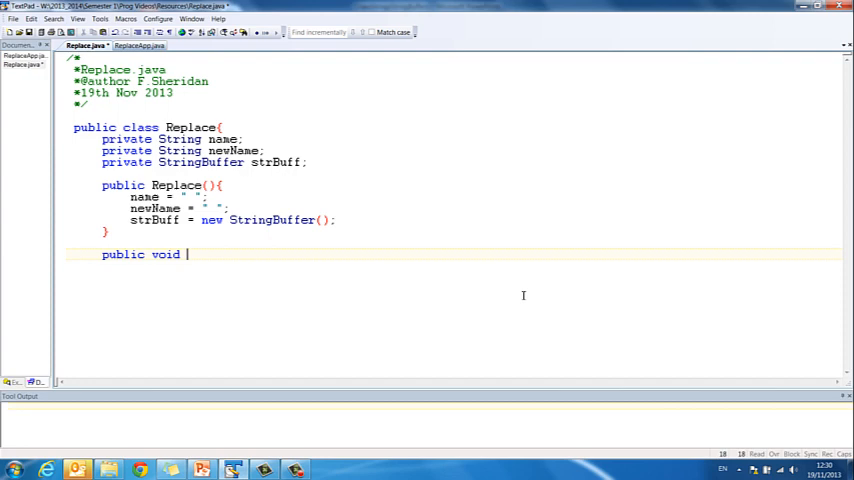
{"action": "type", "text": "setBa"}
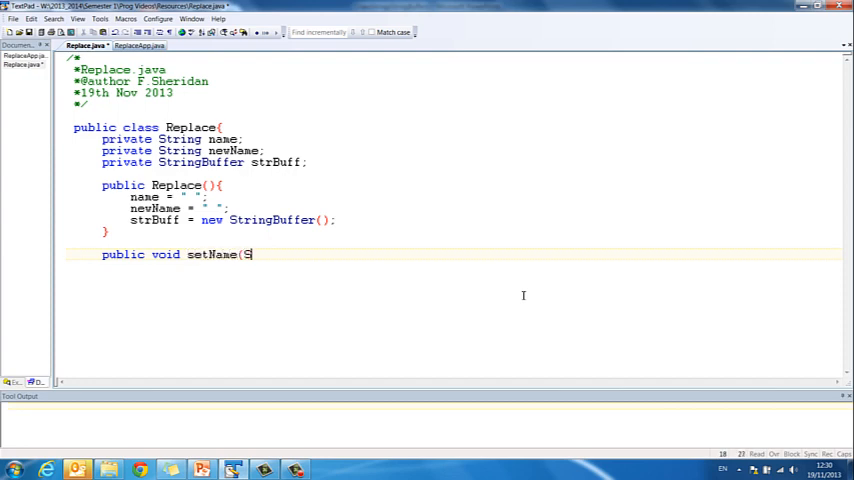
{"action": "type", "text": "tring name){"}
{"action": "type", "text": "this.nam"}
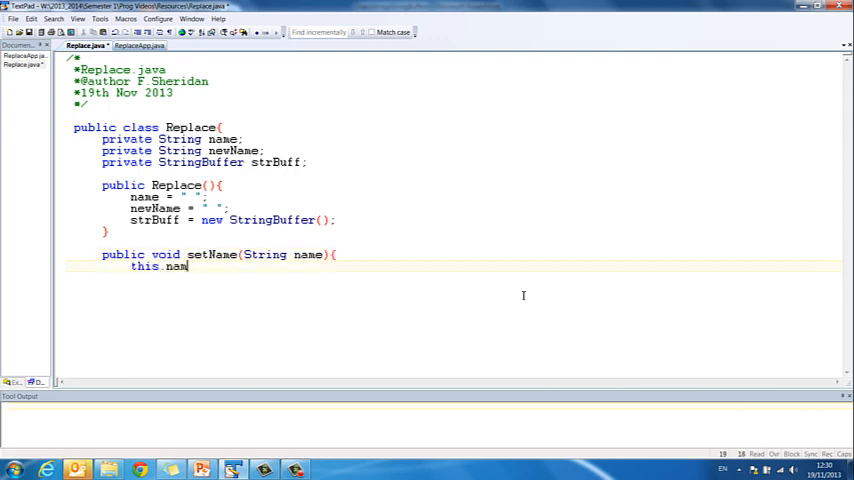
{"action": "type", "text": "e = ne"}
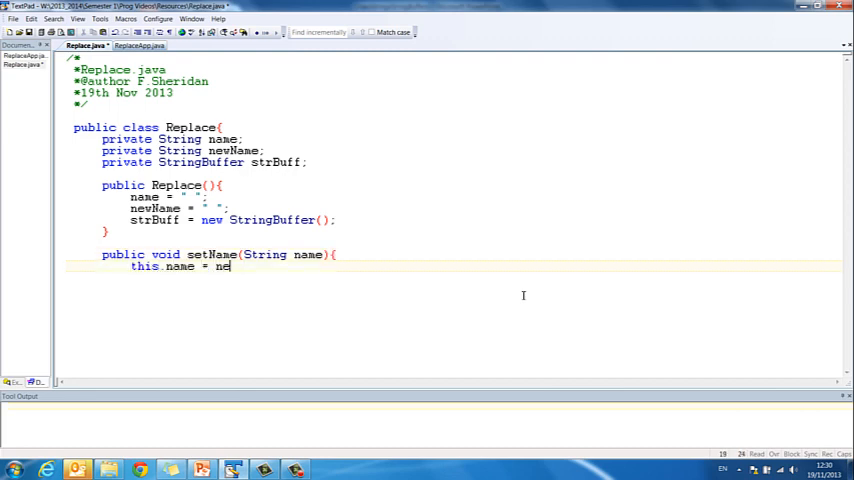
{"action": "type", "text": "ame;"}
{"action": "type", "text": "public"}
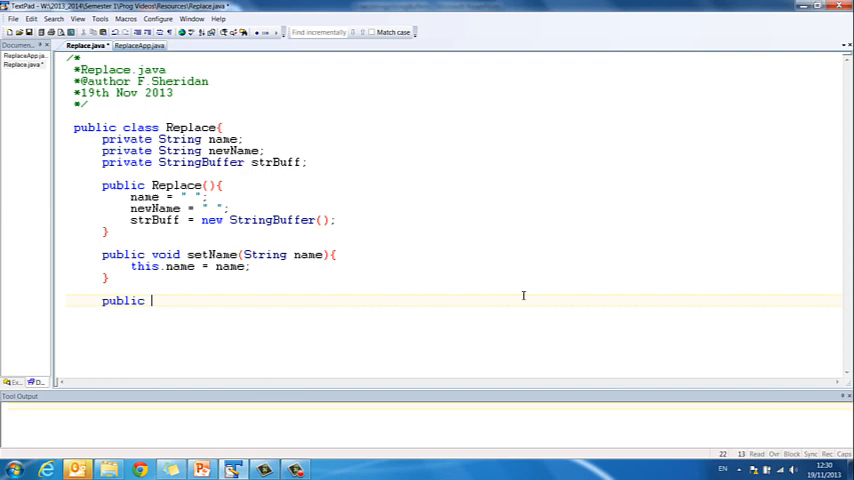
Write public String getNewName() returning newName
{"action": "type", "text": "String get"}
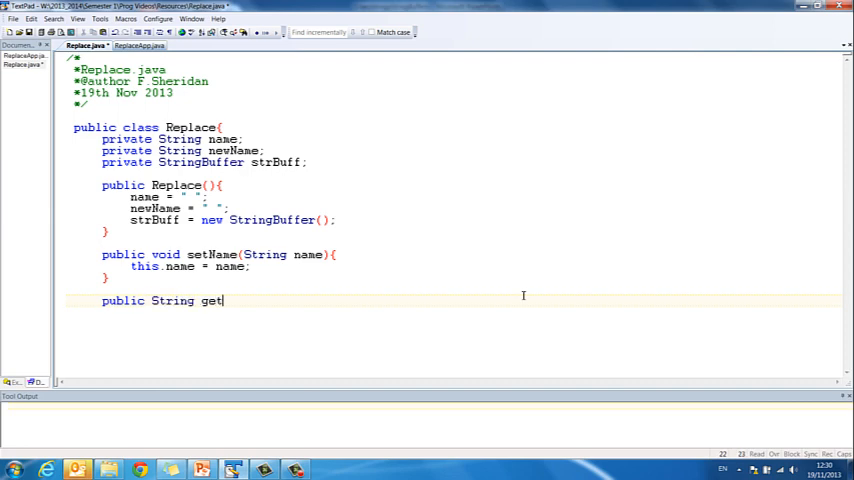
{"action": "type", "text": "NewName("}
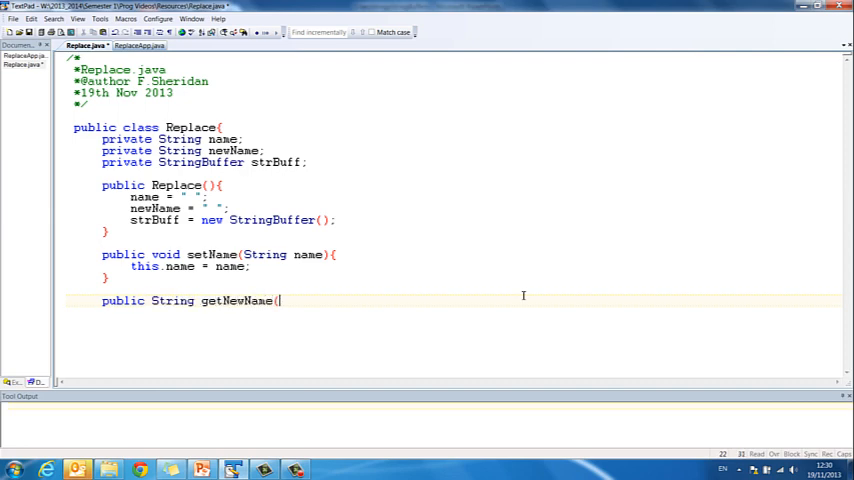
{"action": "type", "text": "){"}
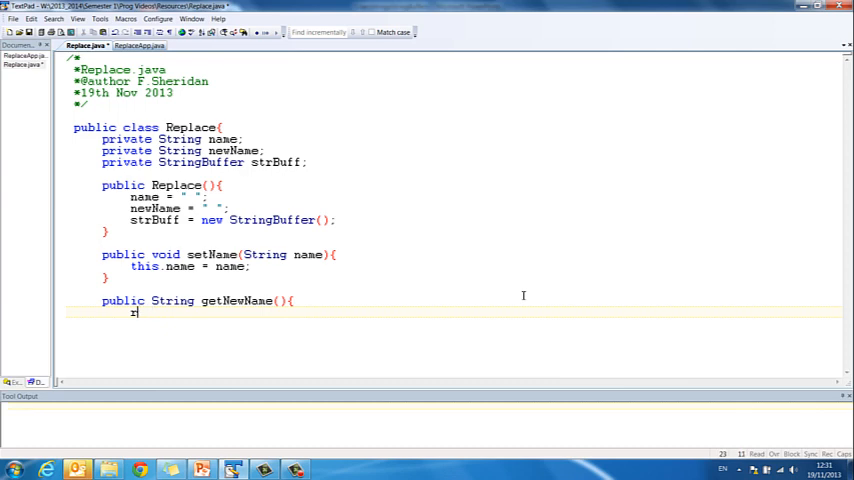
{"action": "type", "text": "eturn ne"}
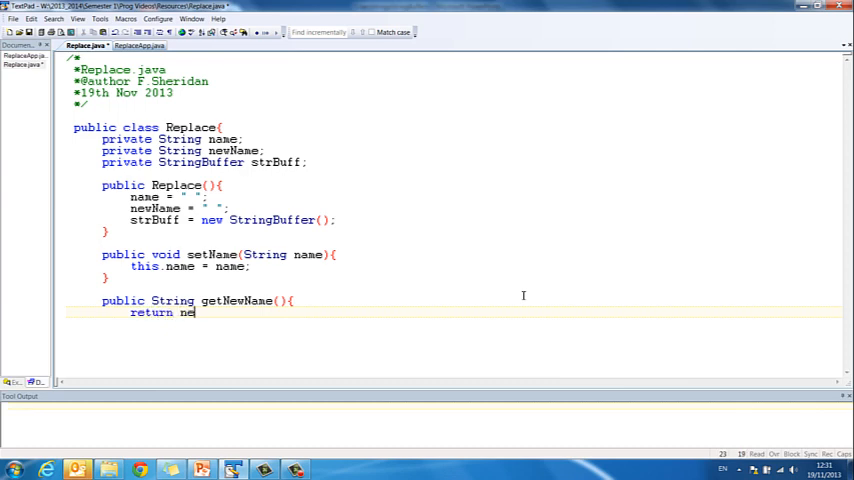
{"action": "type", "text": "wName;"}
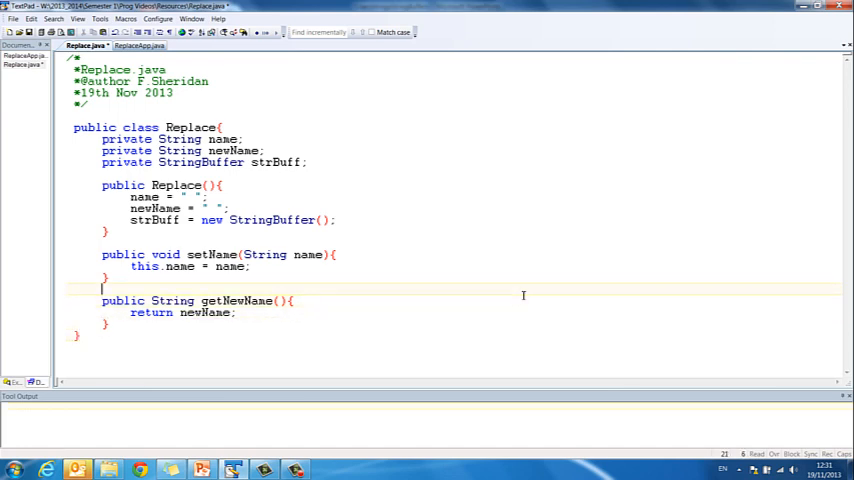
Start the public void compute() method and open its body
{"action": "type", "text": "p"}
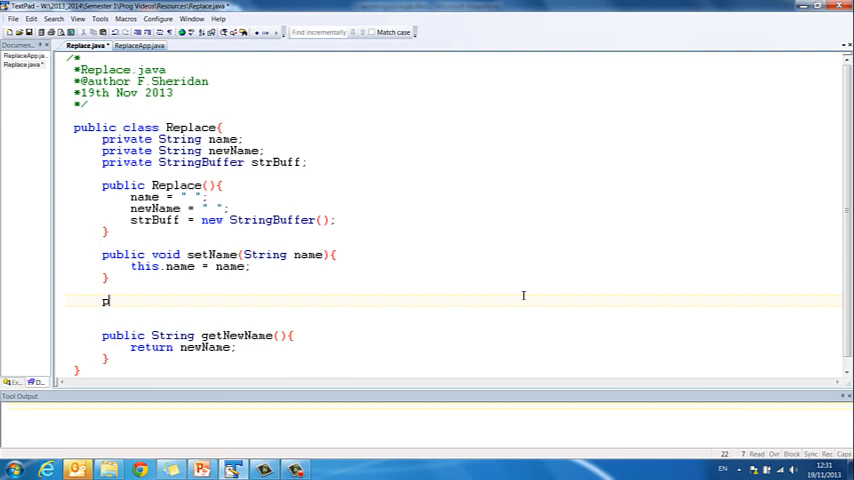
{"action": "type", "text": "ublic void com"}
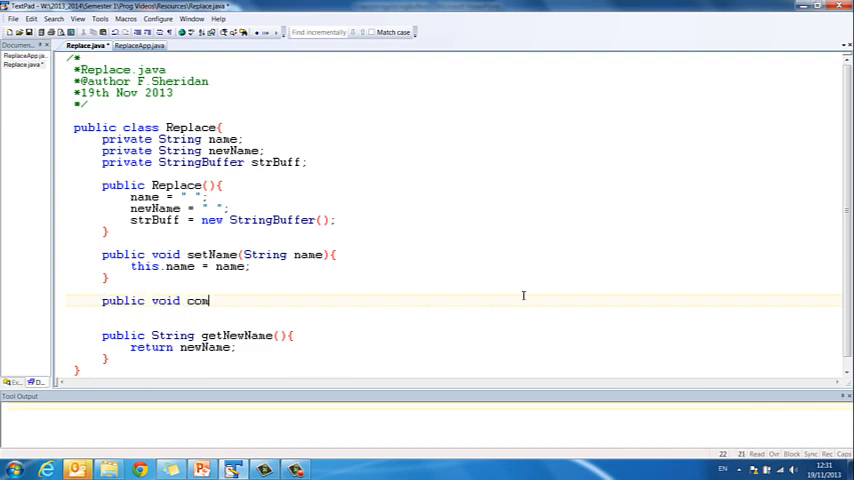
{"action": "type", "text": "pue"}
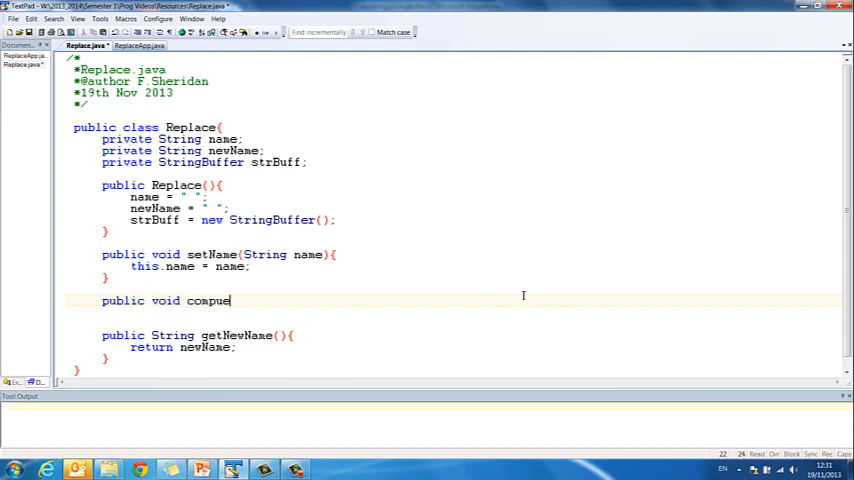
{"action": "type", "text": "te(){"}
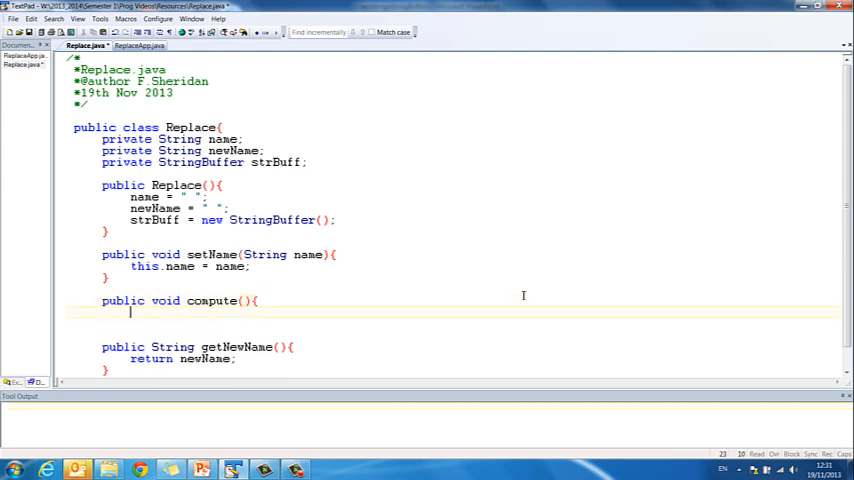
{"action": "key", "text": "Return"}
{"action": "type", "text": "}"}
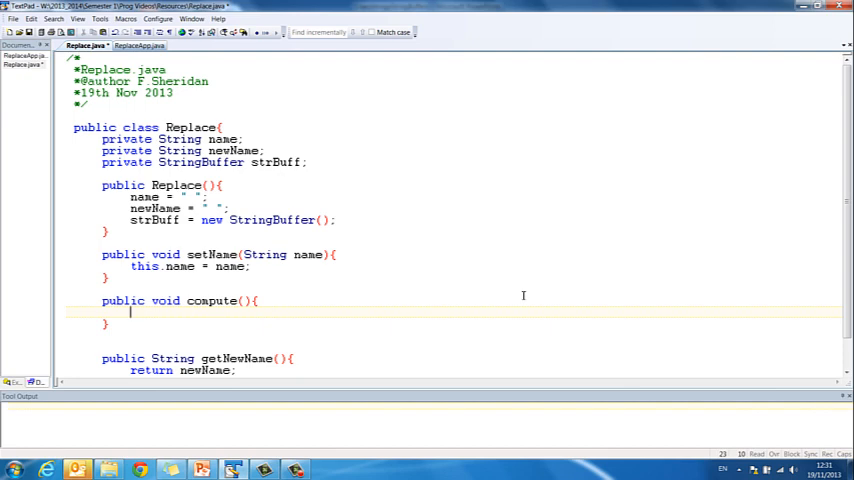
Write the loop header for(int i = 0; i < word.length(); i = i +1)
{"action": "type", "text": "for("}
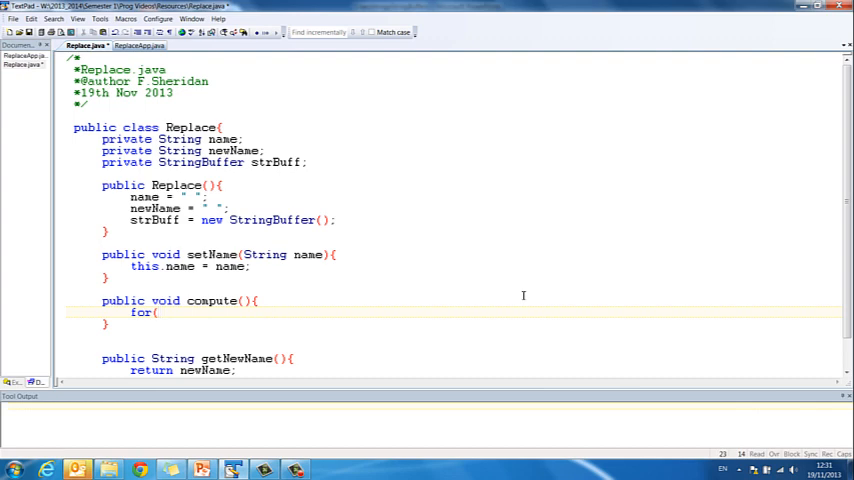
{"action": "left_click", "coordinate": [158, 312]}
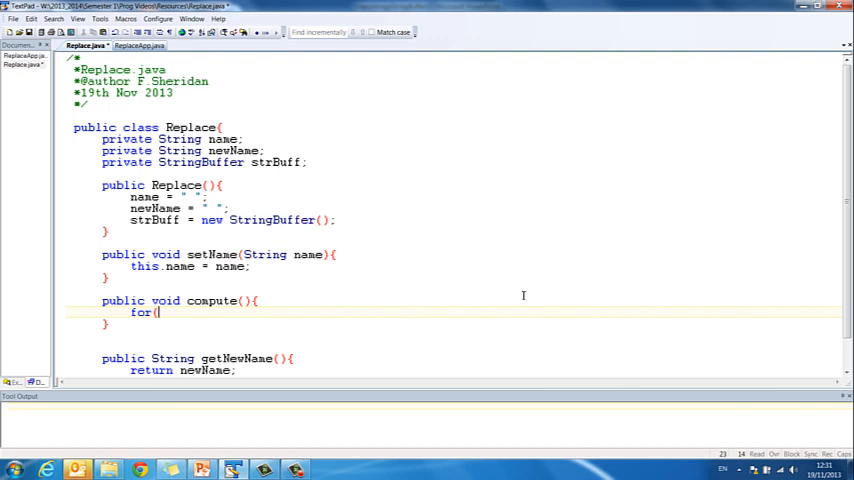
{"action": "type", "text": "in"}
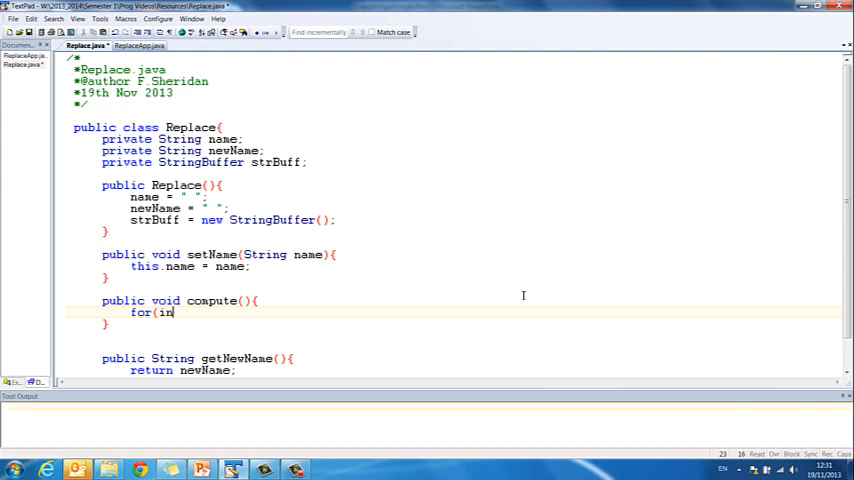
{"action": "type", "text": "t i = 0;"}
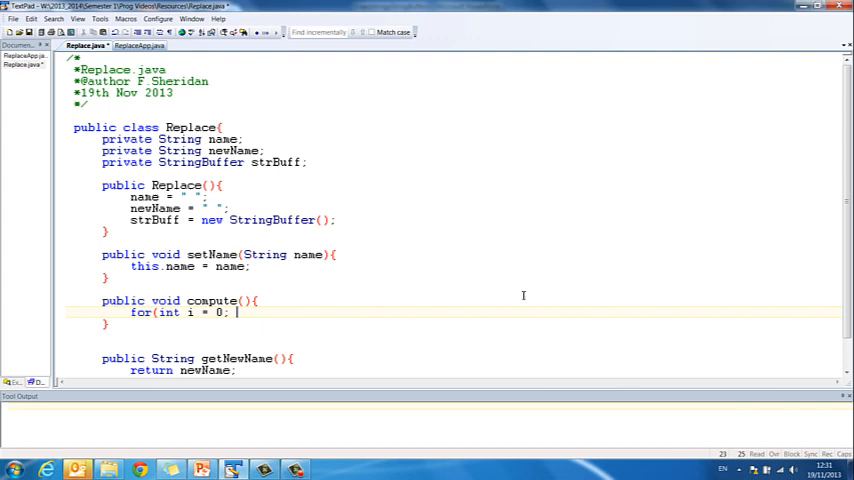
{"action": "type", "text": "i < wor"}
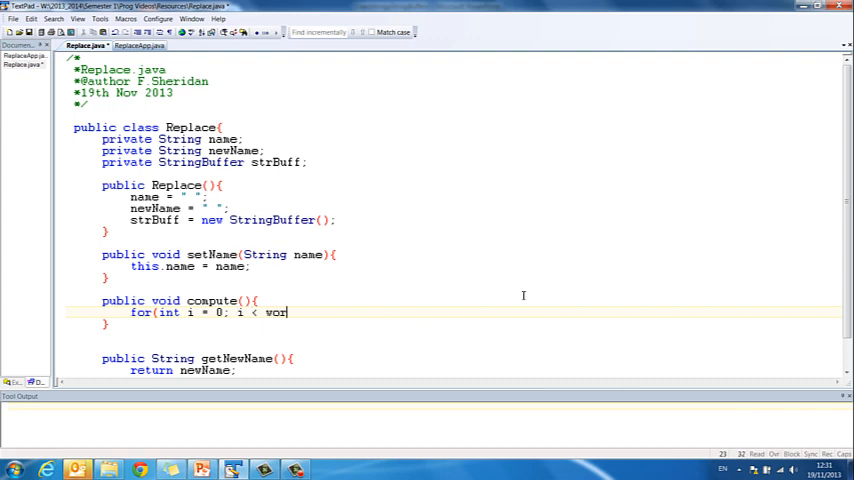
{"action": "type", "text": "d.length"}
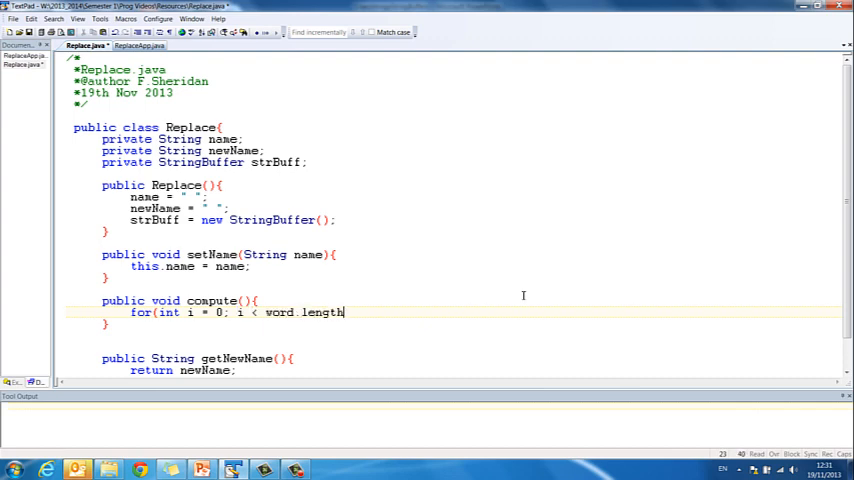
{"action": "type", "text": "(); i"}
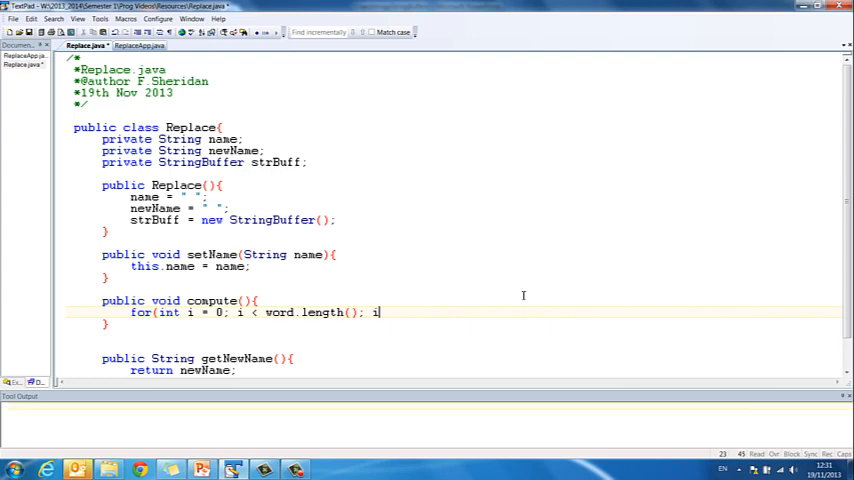
{"action": "type", "text": "= i +1_)"}
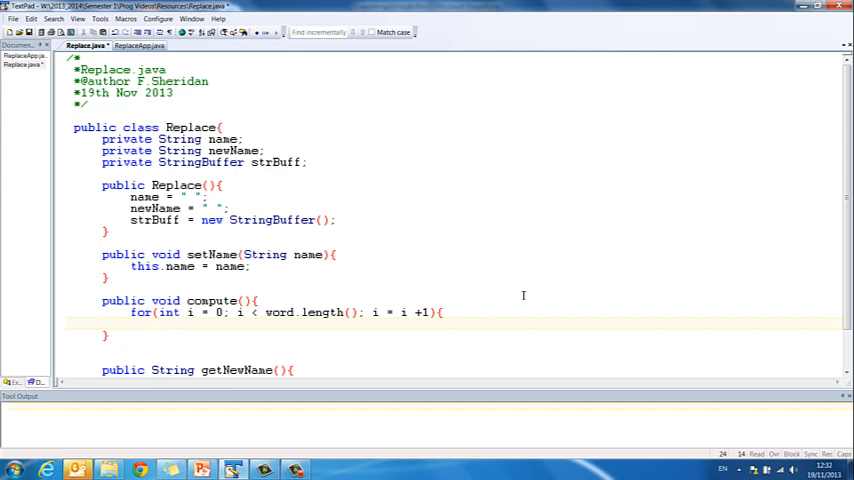
Add if(word.charAt(i)=='a') and rename word to name in the loop and if conditions
{"action": "type", "text": "if("}
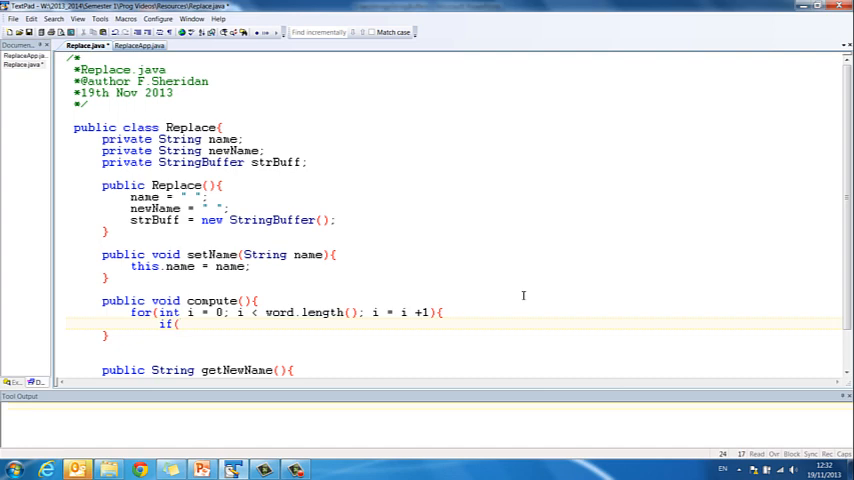
{"action": "type", "text": "word.charAt(i"}
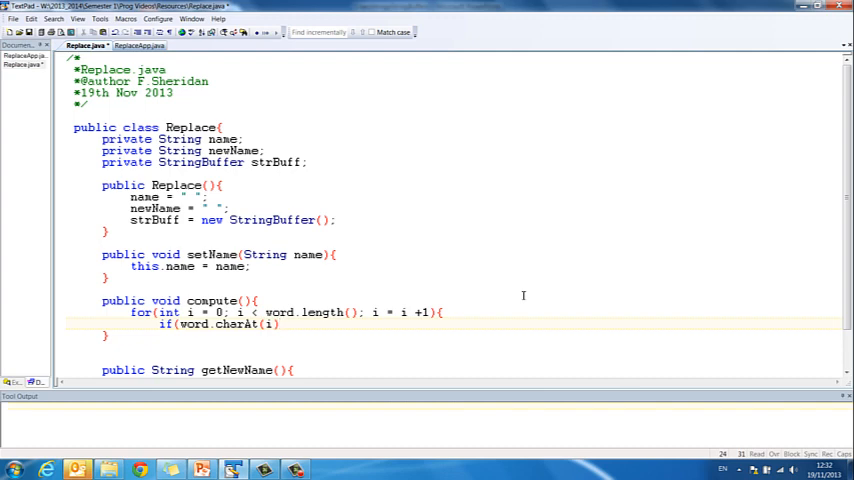
{"action": "type", "text": "=='a'){"}
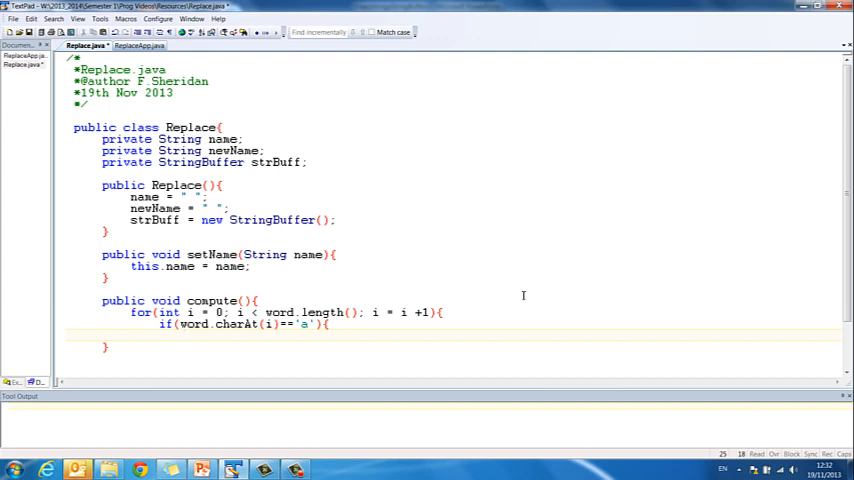
{"action": "double_click", "coordinate": [280, 312]}
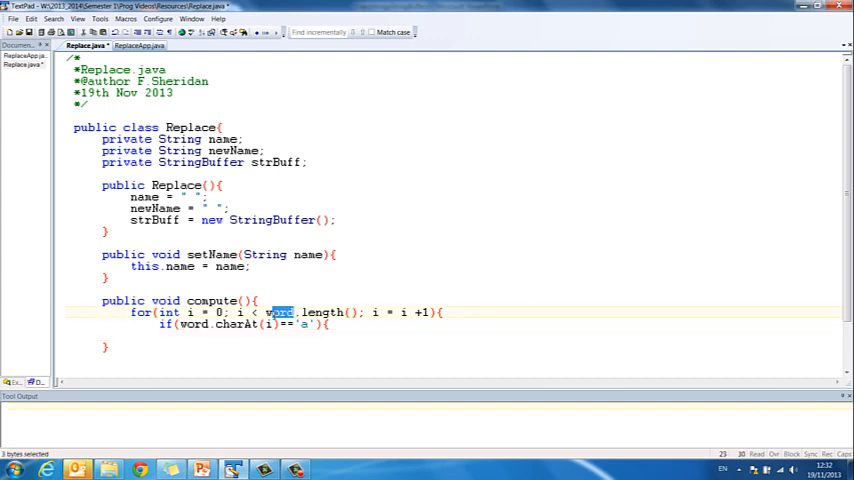
{"action": "type", "text": "name"}
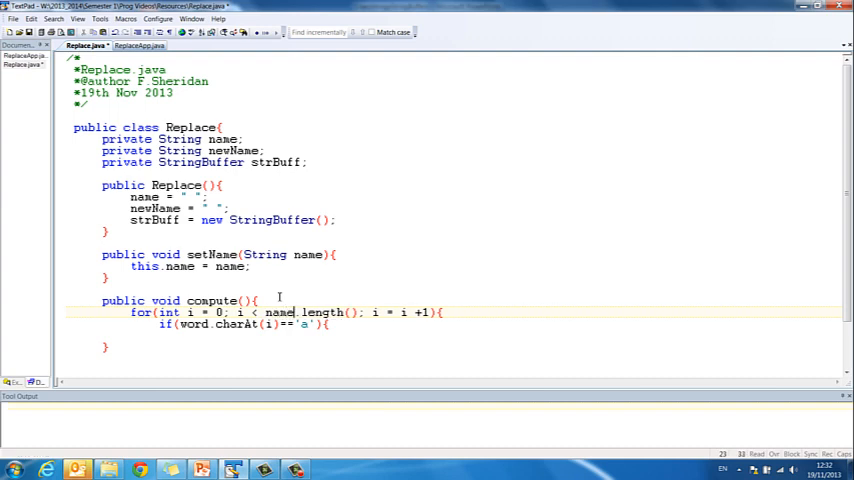
{"action": "double_click", "coordinate": [194, 324]}
{"action": "type", "text": "name"}
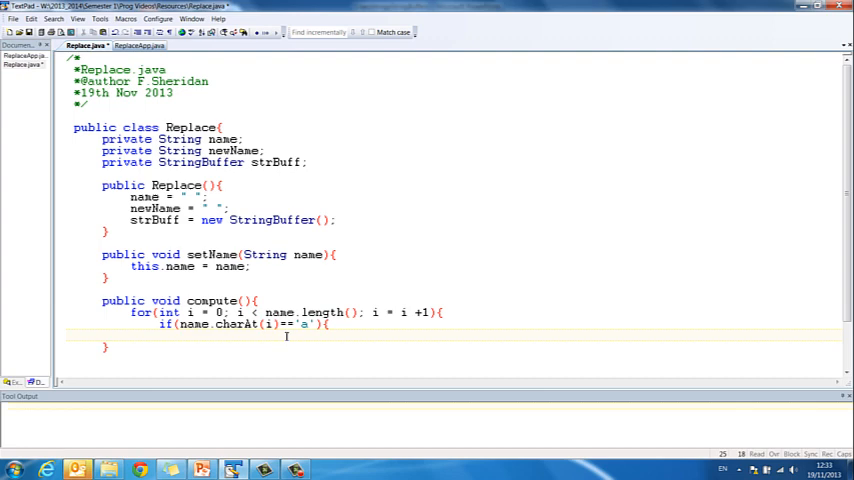
Inside the if, append '*' to strBuff and close the block
{"action": "type", "text": "strBuff"}
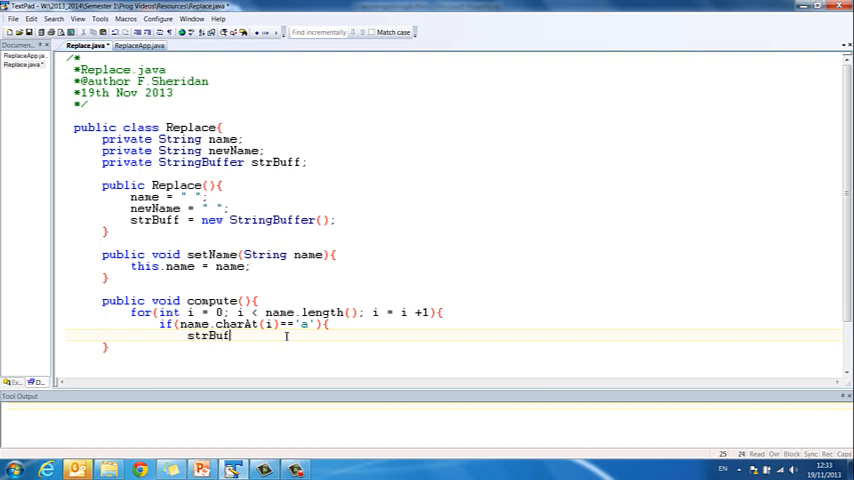
{"action": "type", "text": ".append("}
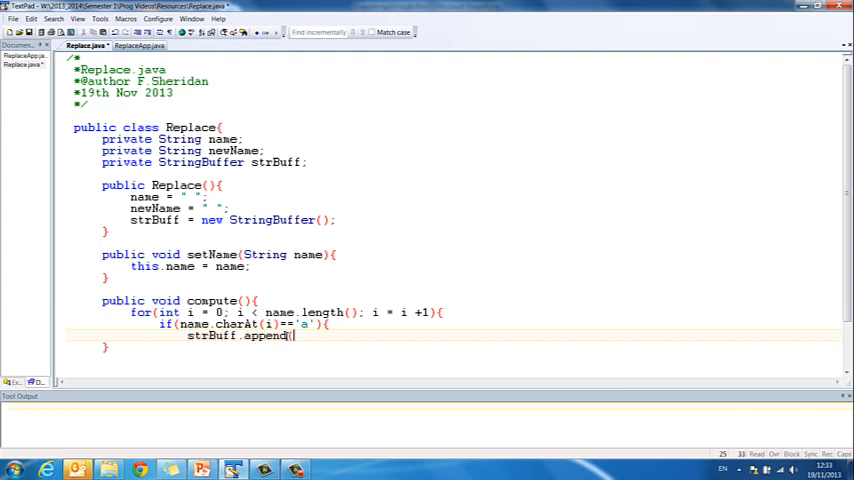
{"action": "type", "text": "'*"}
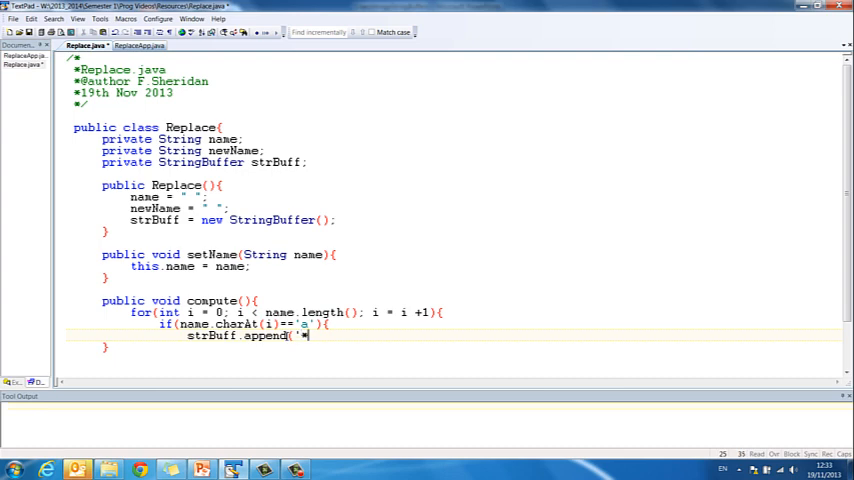
{"action": "key", "text": "Return"}
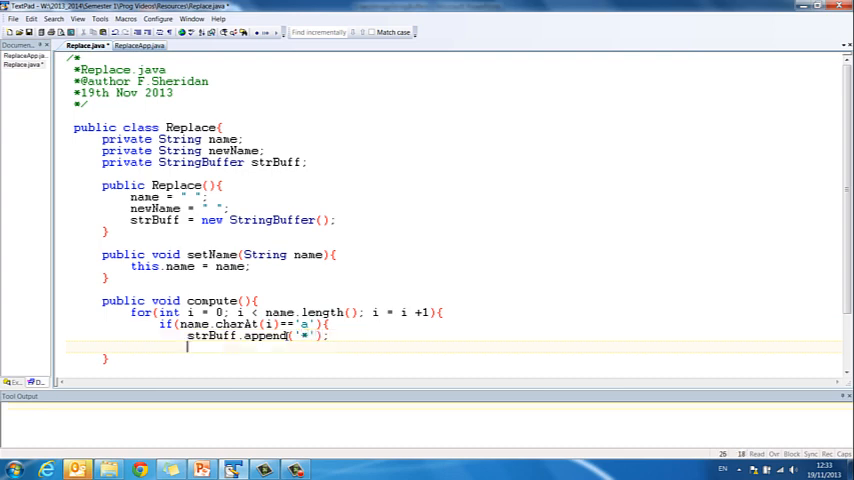
{"action": "type", "text": "}"}
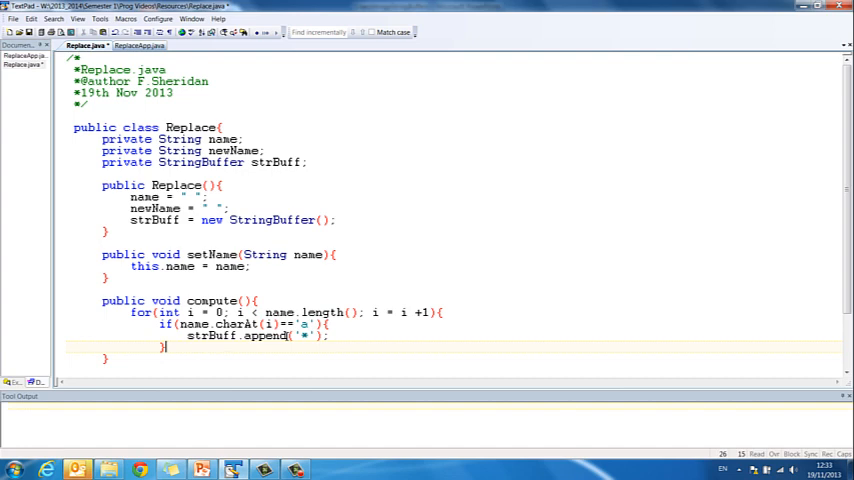
Add an else block containing strBuff.append(name.charAt(i));
{"action": "type", "text": "el"}
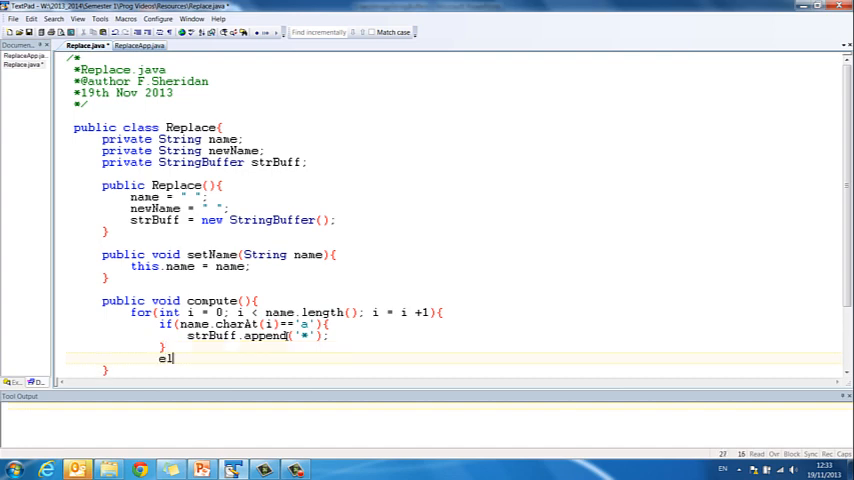
{"action": "type", "text": "se{"}
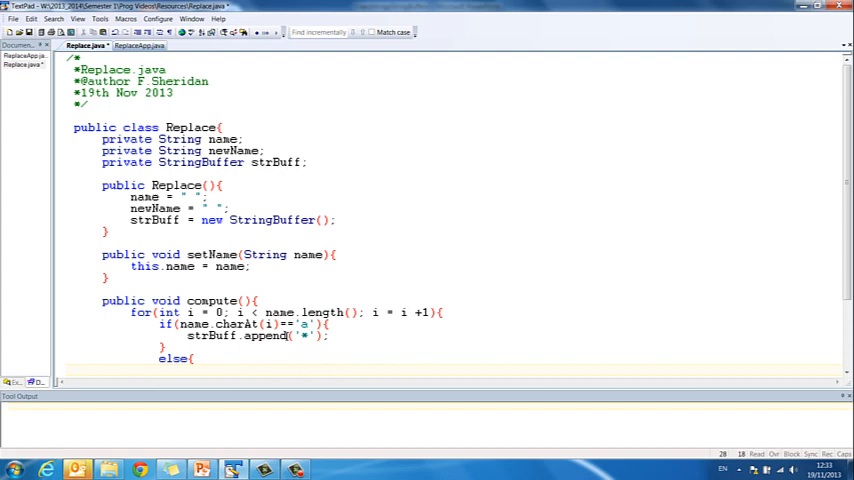
{"action": "scroll", "scroll_direction": "down", "scroll_amount": 3}
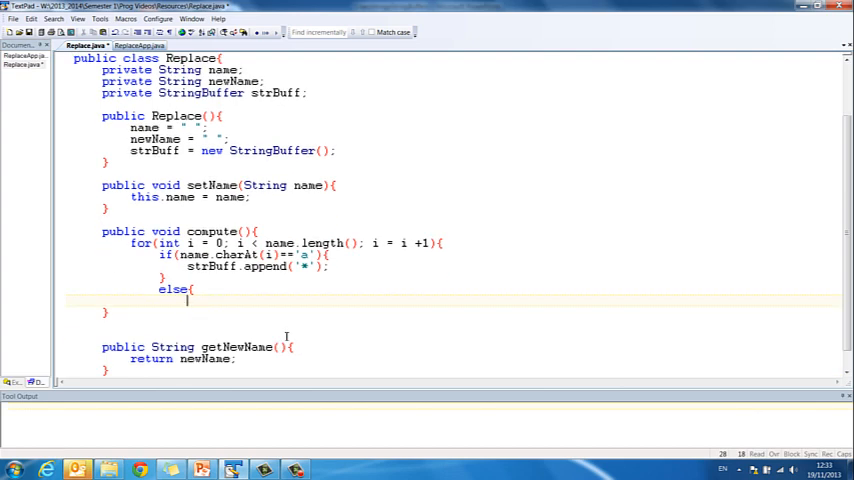
{"action": "type", "text": "str"}
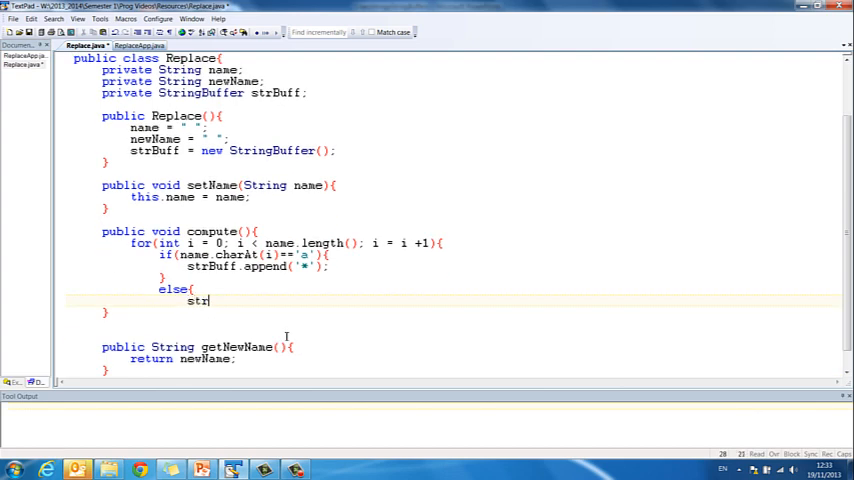
{"action": "type", "text": "Buff.append"}
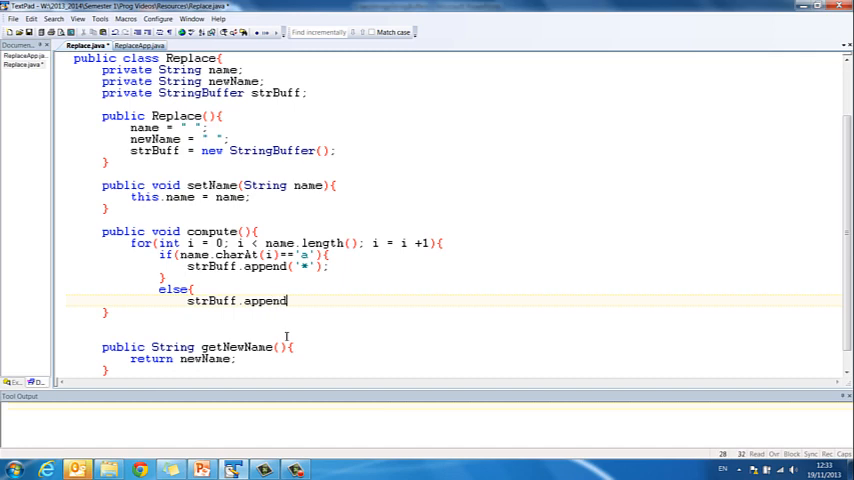
{"action": "type", "text": "("}
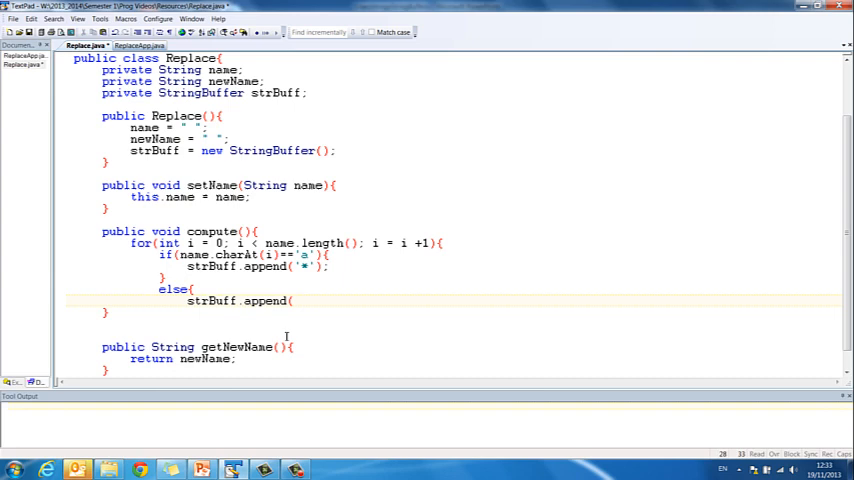
{"action": "type", "text": "name.ch"}
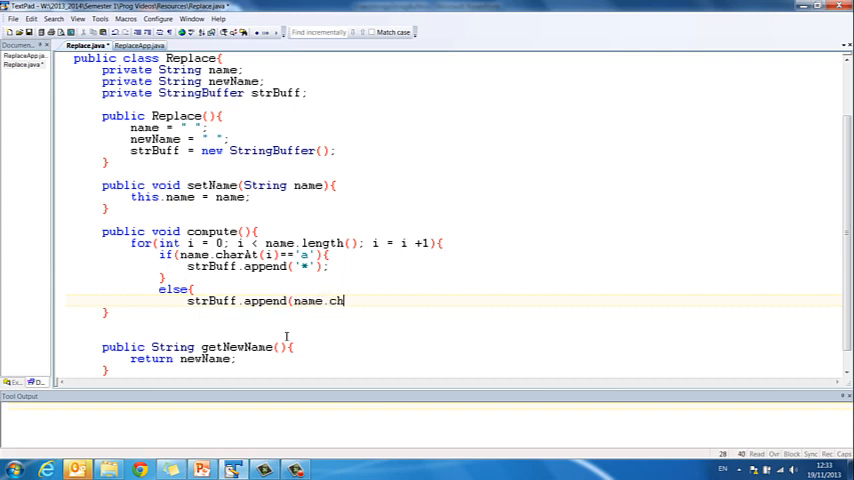
{"action": "type", "text": "arA"}
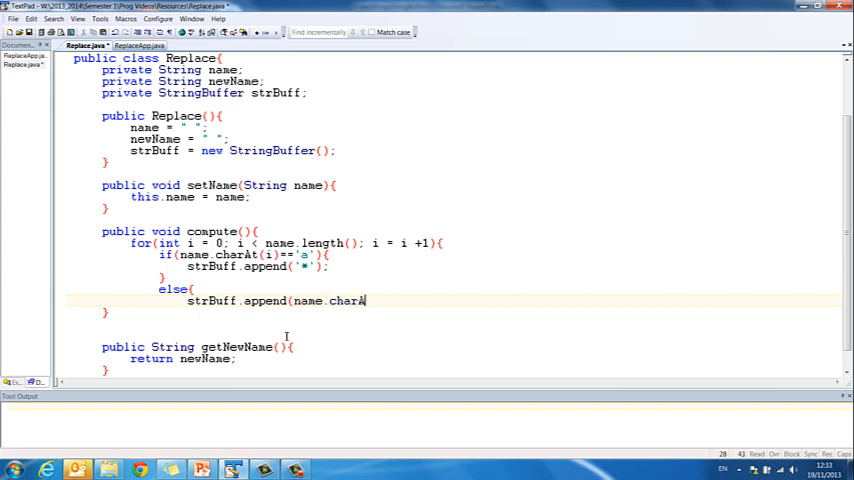
{"action": "type", "text": "t(i)"}
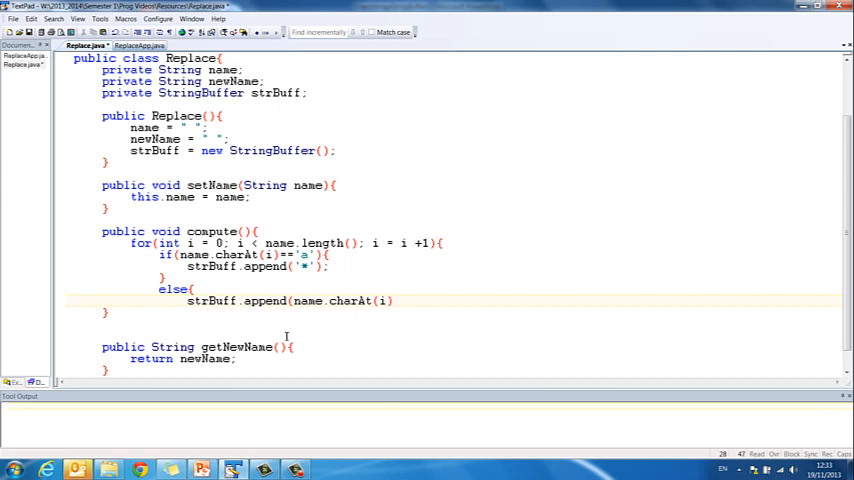
{"action": "type", "text": ");"}
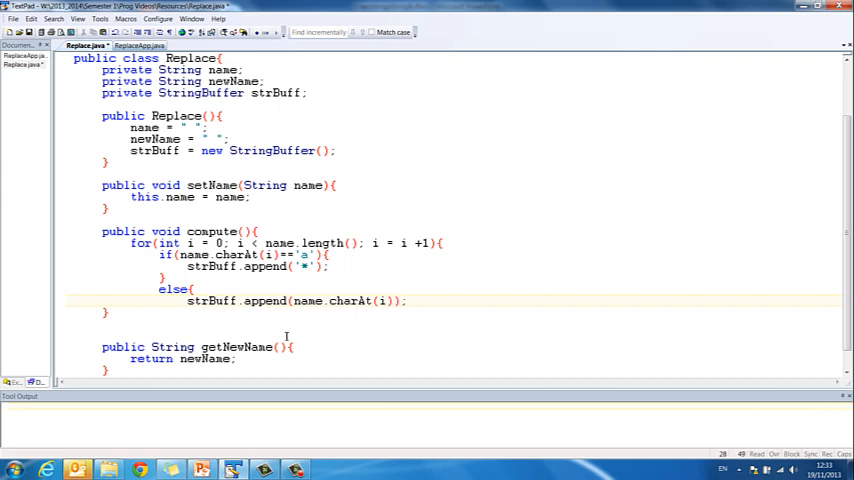
{"action": "double_click", "coordinate": [214, 256]}
{"action": "type", "text": "}"}
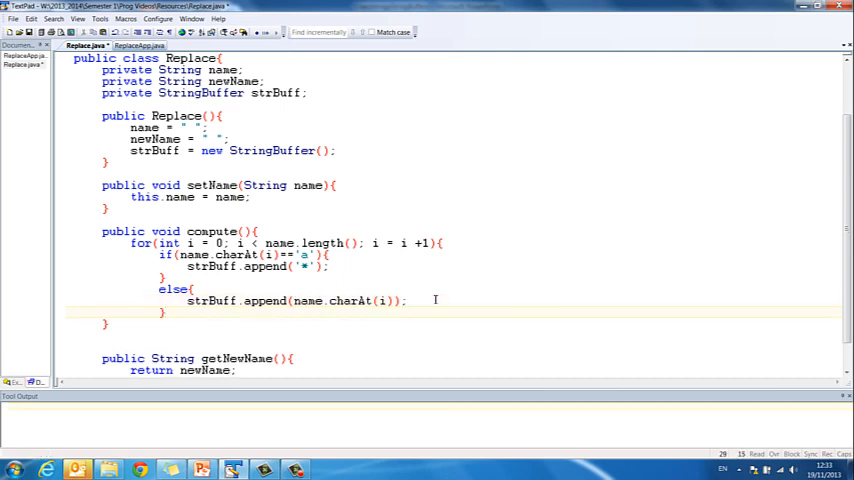
{"action": "key", "text": "Return"}
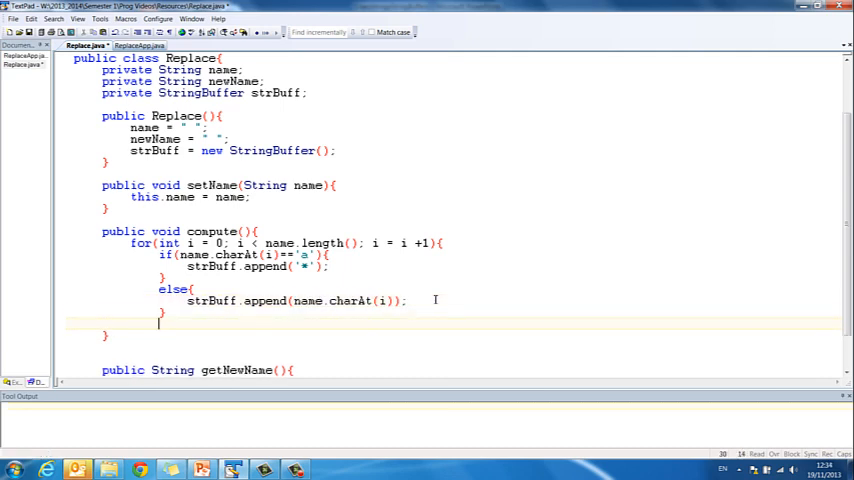
Close the for loop with '}' and highlight name.charAt(i) and name.length() while reviewing the loop
{"action": "type", "text": "}"}
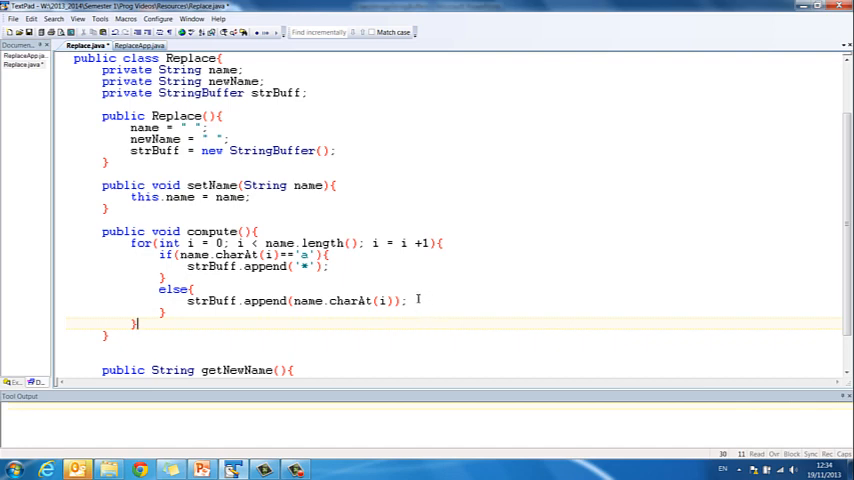
{"action": "mouse_move", "coordinate": [408, 292]}
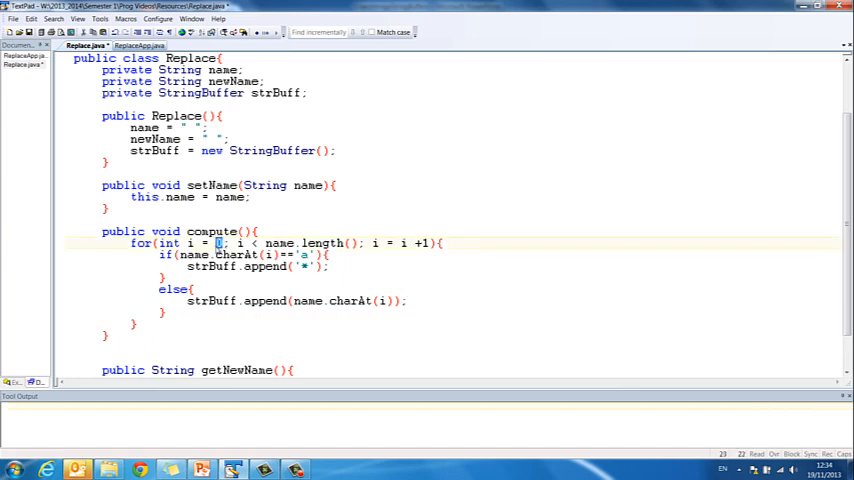
{"action": "double_click", "coordinate": [216, 254]}
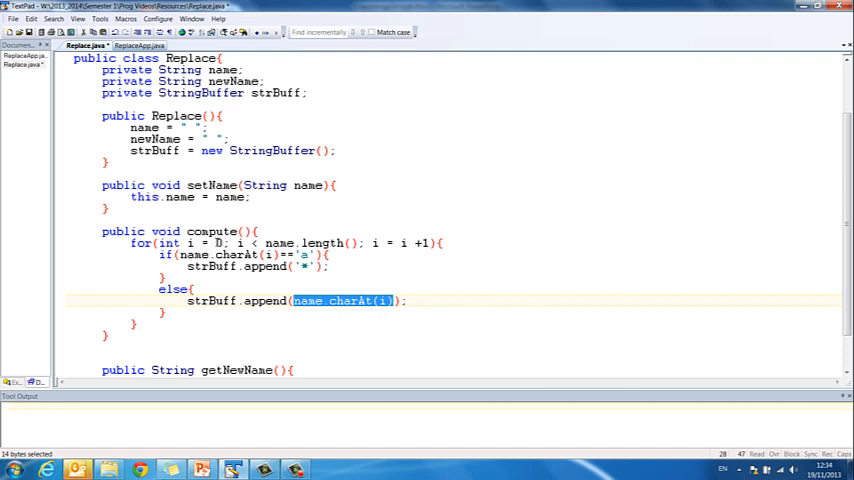
{"action": "left_click", "coordinate": [220, 244]}
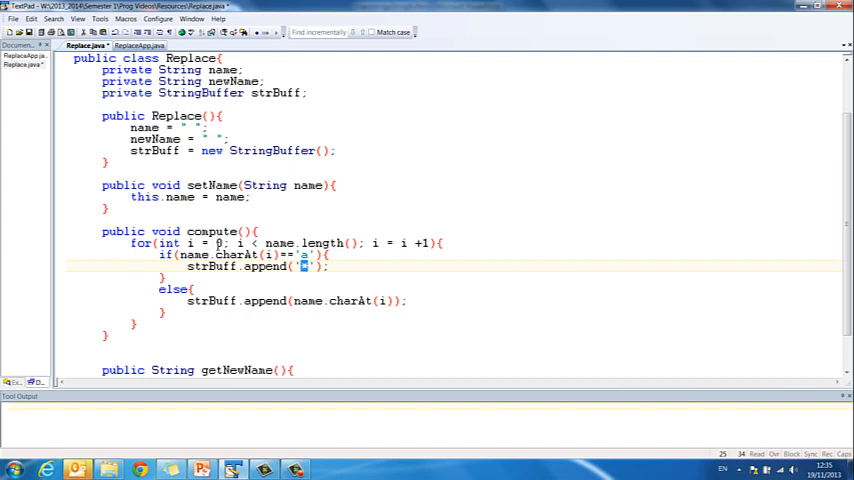
{"action": "double_click", "coordinate": [228, 254]}
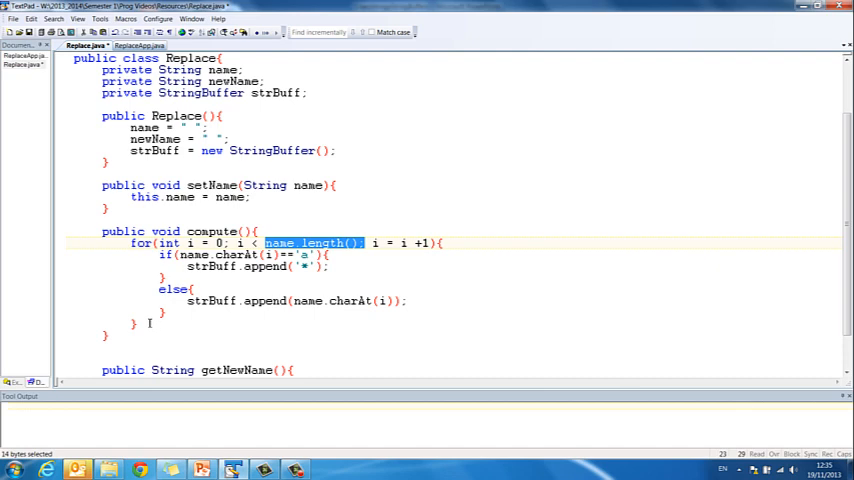
{"action": "scroll", "scroll_direction": "down", "scroll_amount": 3}
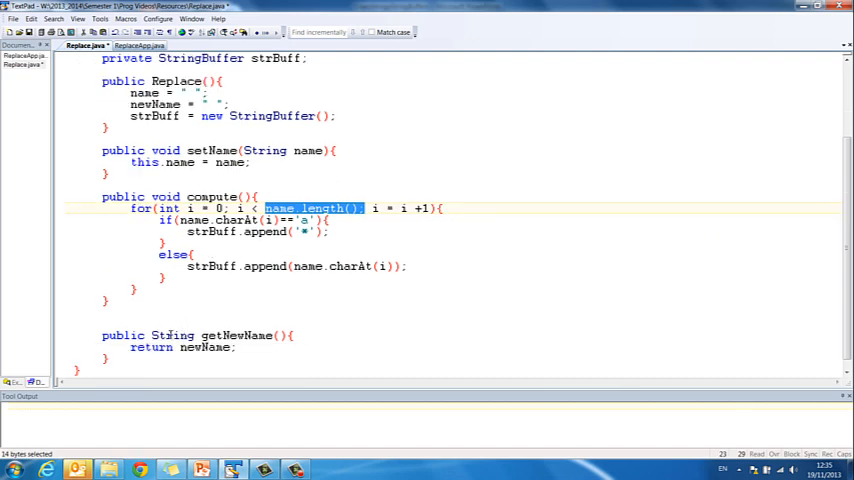
{"action": "double_click", "coordinate": [172, 336]}
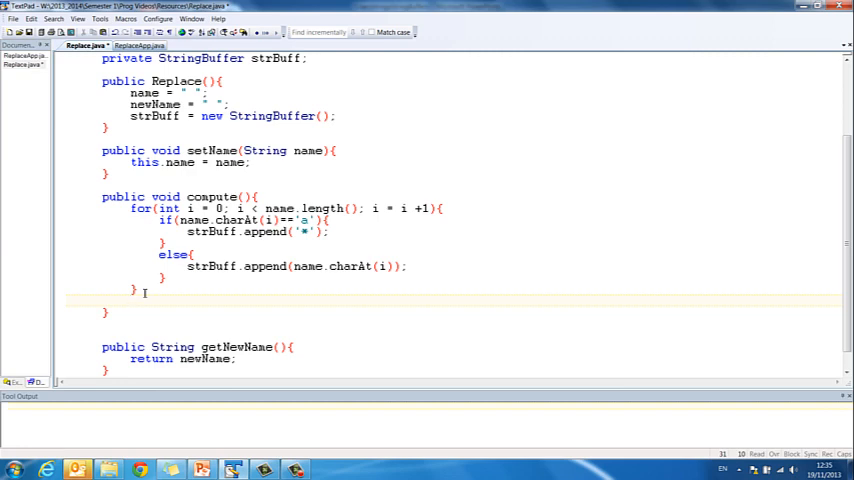
After the loop add newName = strBuff.toString();
{"action": "type", "text": "newName"}
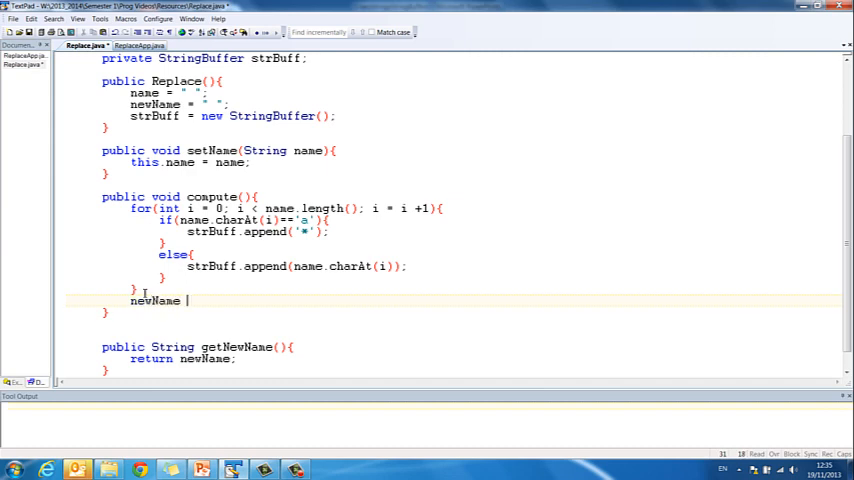
{"action": "type", "text": "= strBuf"}
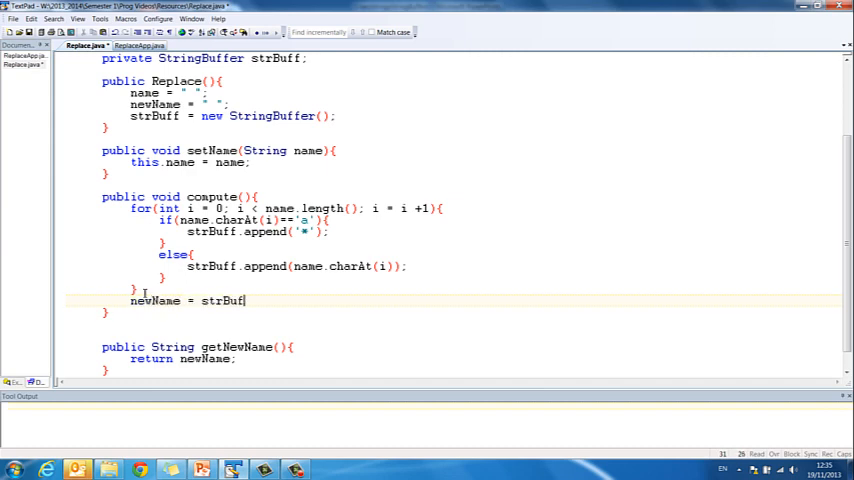
{"action": "type", "text": ".toString"}
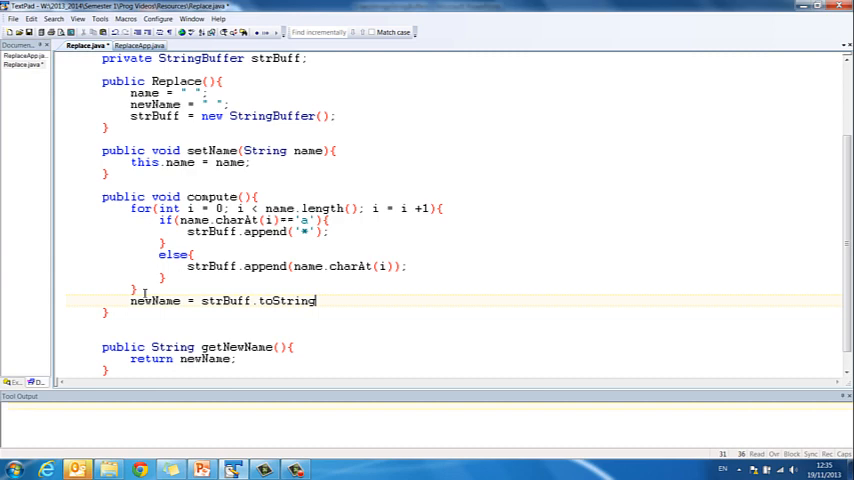
{"action": "type", "text": "();"}
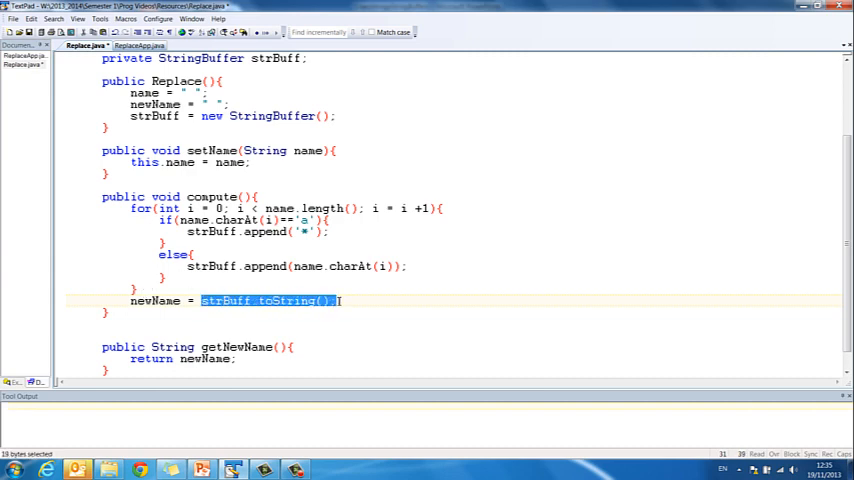
Review newName in the getter, then compile Replace.java via the Tools menu
{"action": "double_click", "coordinate": [154, 300]}
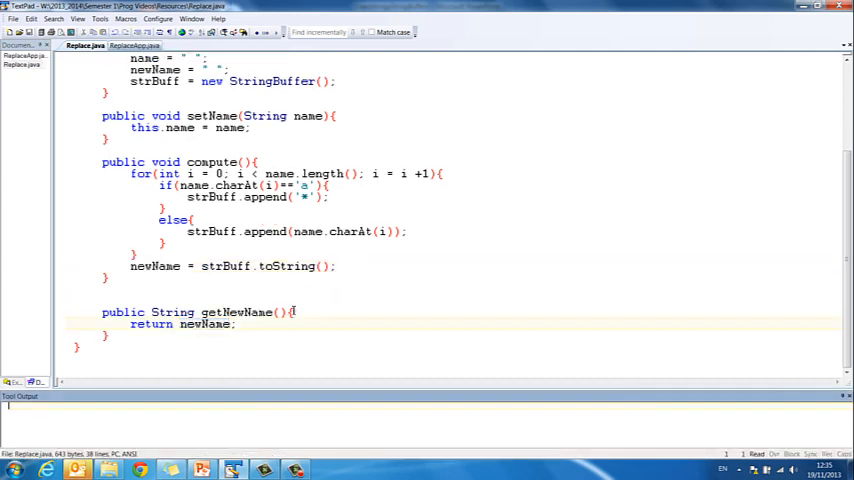
{"action": "double_click", "coordinate": [204, 324]}
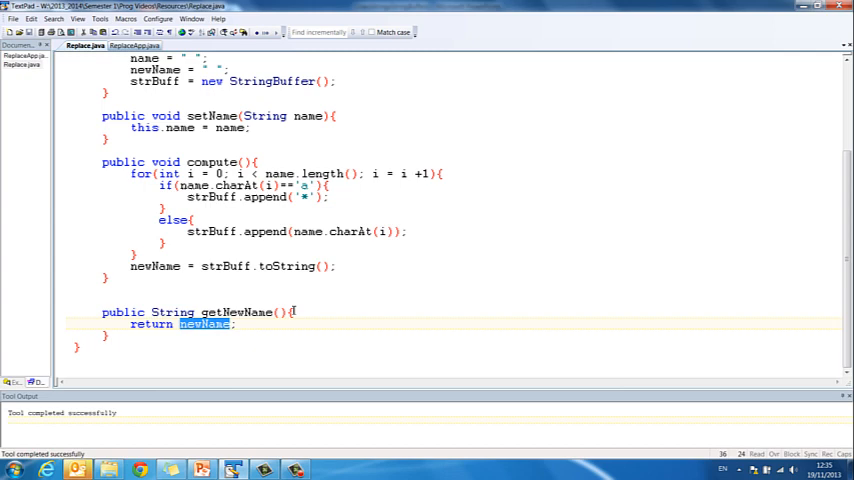
{"action": "left_click", "coordinate": [130, 46]}
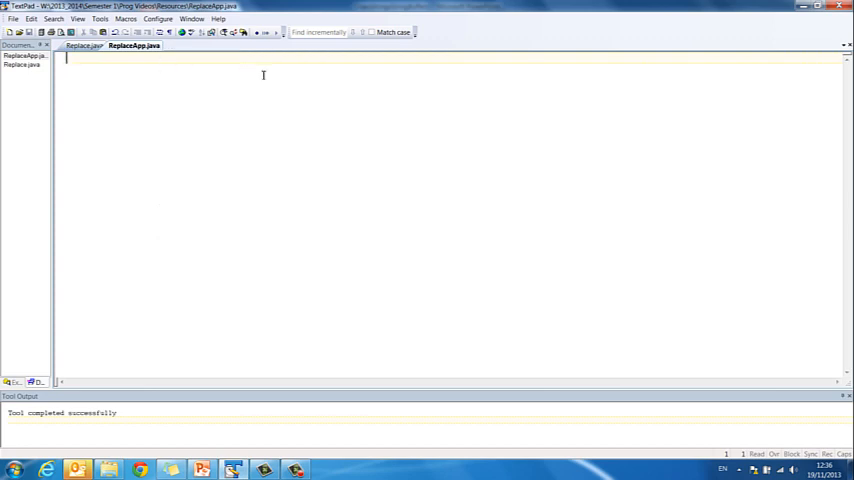
{"action": "type", "text": "/*"}
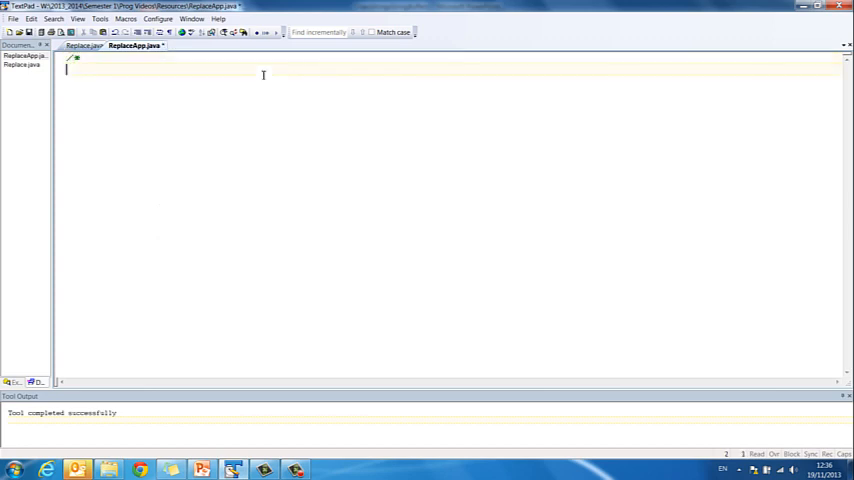
{"action": "type", "text": "*Replace"}
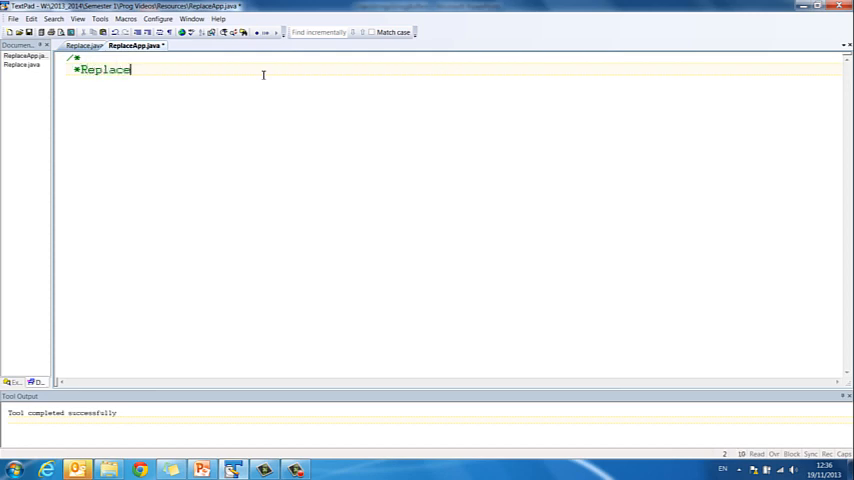
{"action": "type", "text": "App.java"}
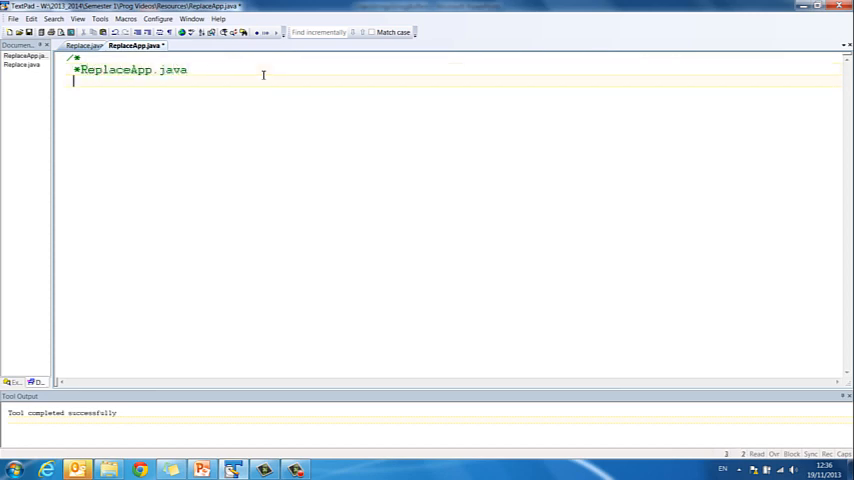
{"action": "type", "text": "*@auth"}
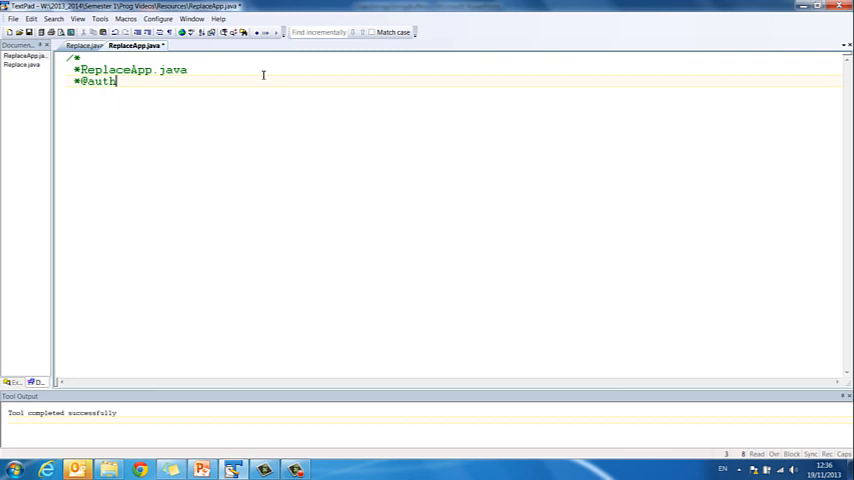
{"action": "type", "text": "or F.Sheridan"}
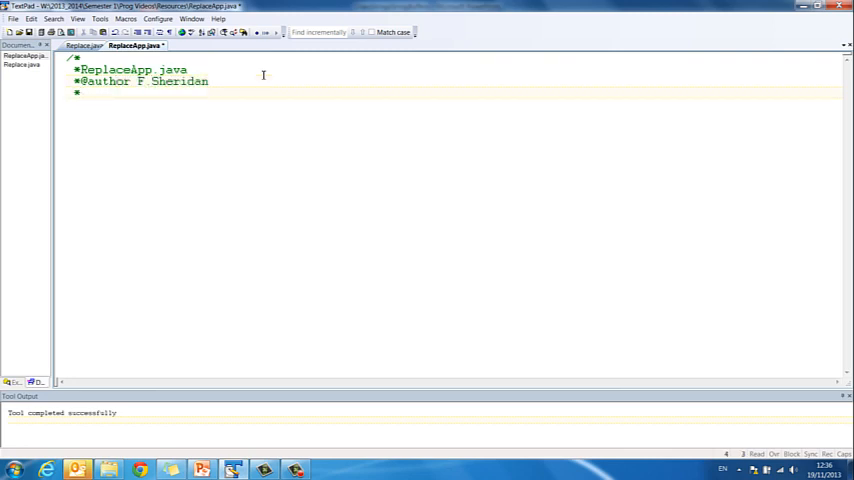
{"action": "type", "text": "19th"}
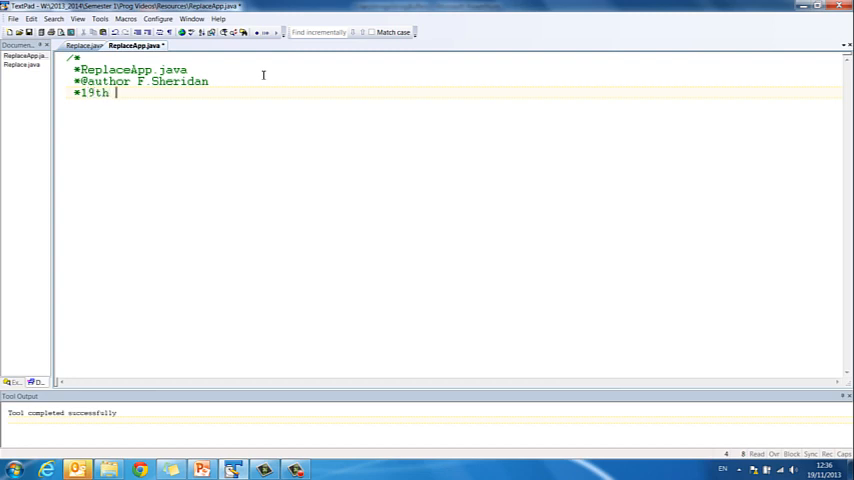
{"action": "type", "text": "Nov 2013"}
{"action": "type", "text": "p"}
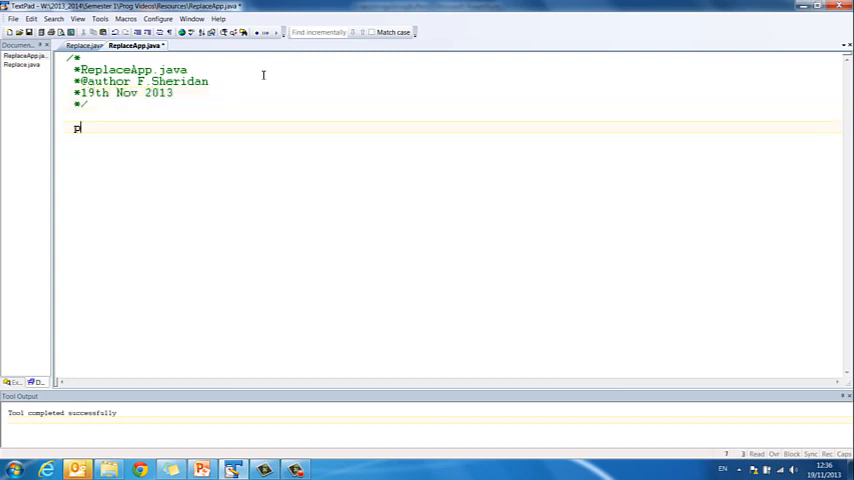
Declare public class ReplaceApp with an empty public static void main(String args[]) method
{"action": "type", "text": "ublic clas"}
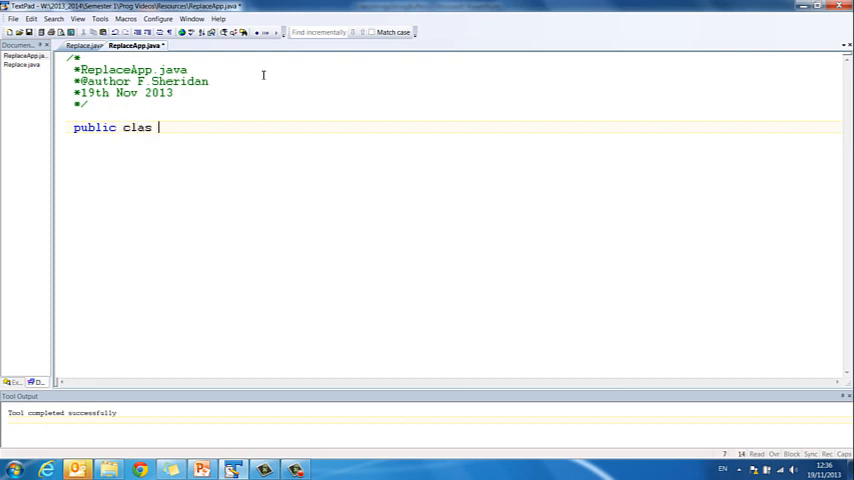
{"action": "type", "text": "s Replace"}
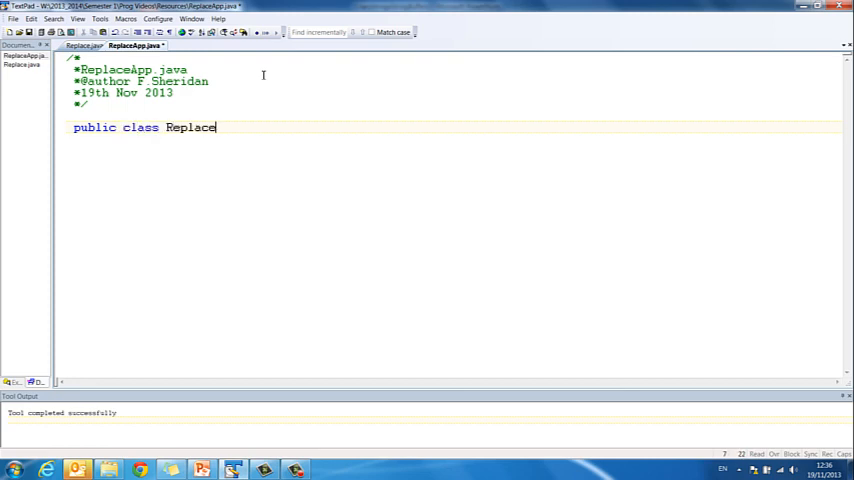
{"action": "type", "text": "App{"}
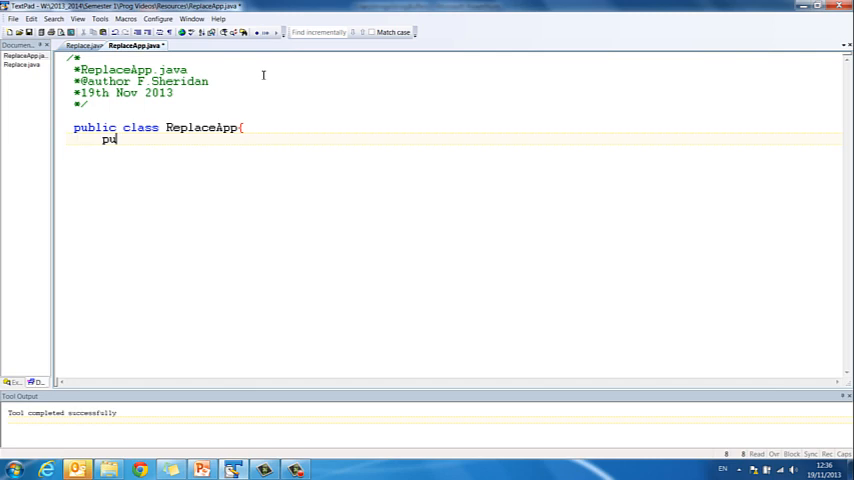
{"action": "type", "text": "blic static"}
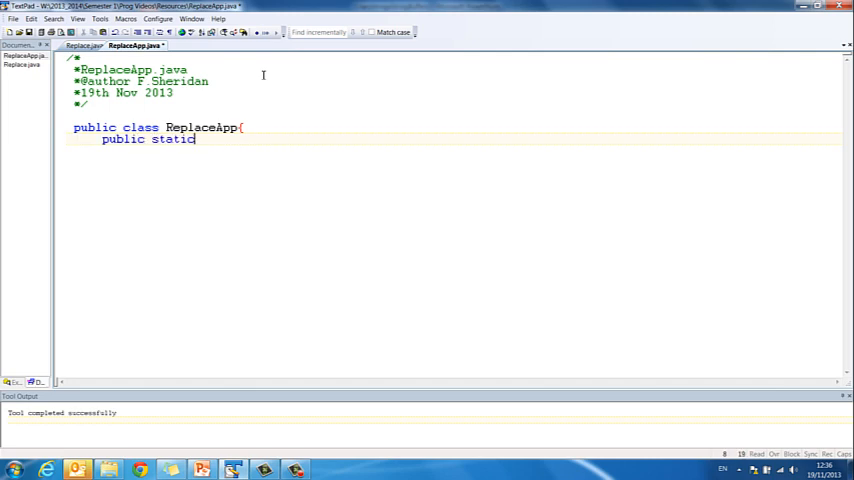
{"action": "type", "text": "void main89"}
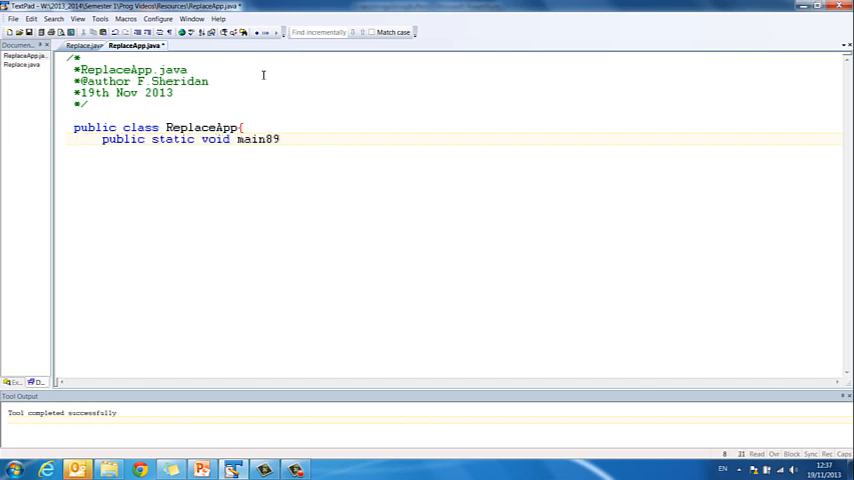
{"action": "type", "text": "(St"}
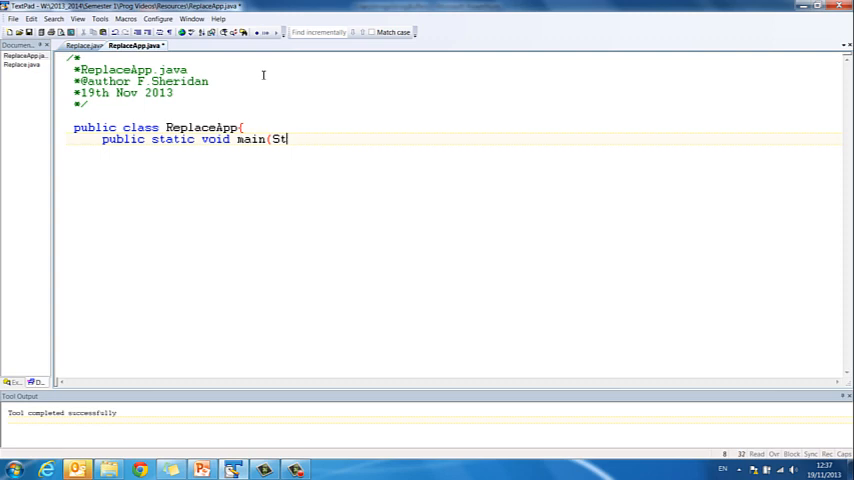
{"action": "type", "text": "ring args[])"}
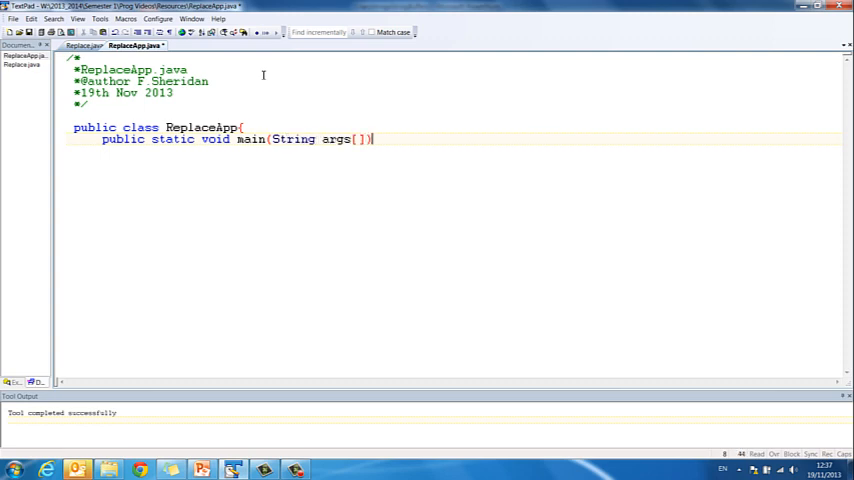
{"action": "type", "text": "{"}
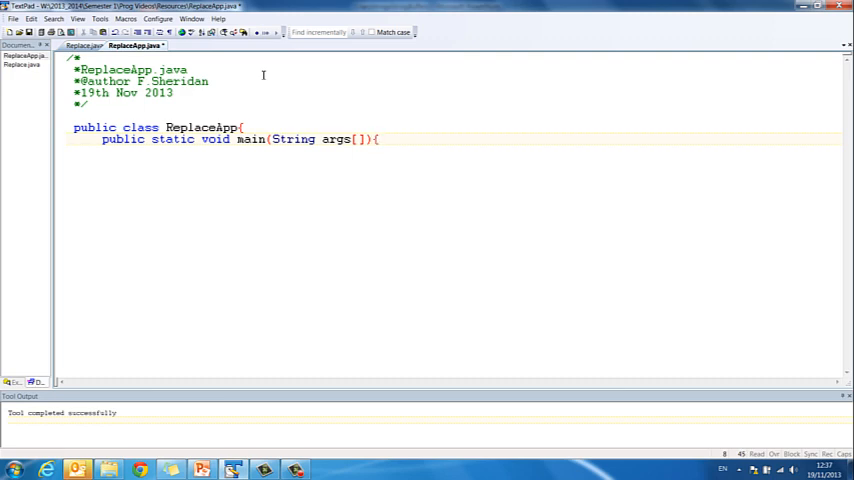
{"action": "key", "text": "Enter"}
{"action": "type", "text": "}"}
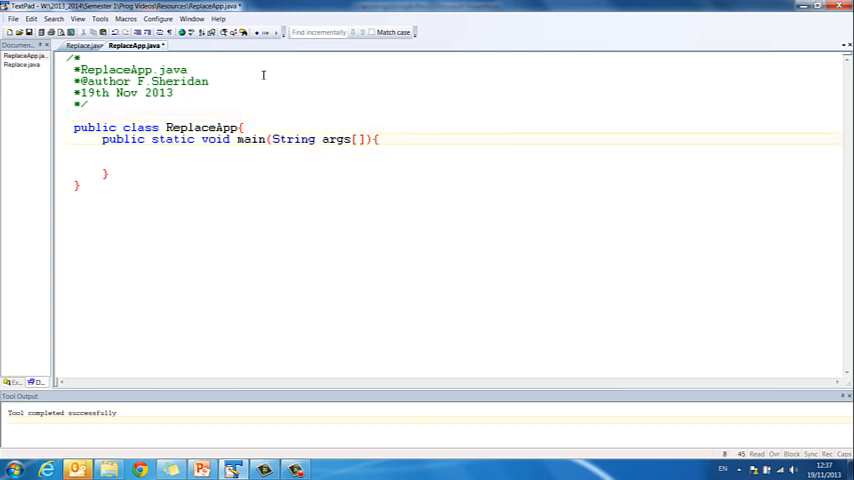
{"action": "key", "text": "Return"}
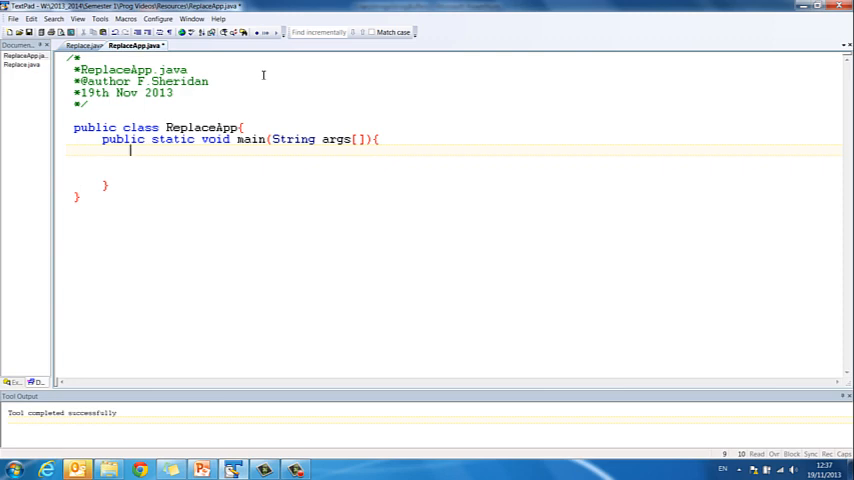
Begin the import javax.swing.JOptionPane line above the class
{"action": "type", "text": "import javax.swin"}
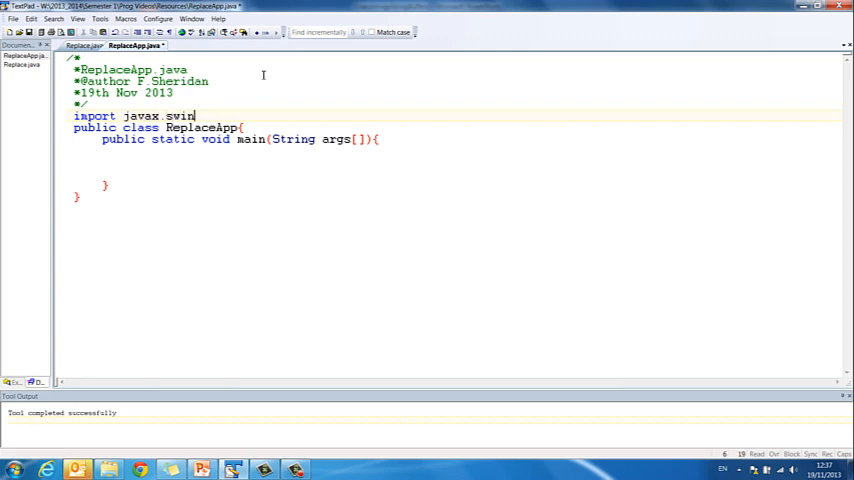
{"action": "type", "text": "g.JOptionPane;"}
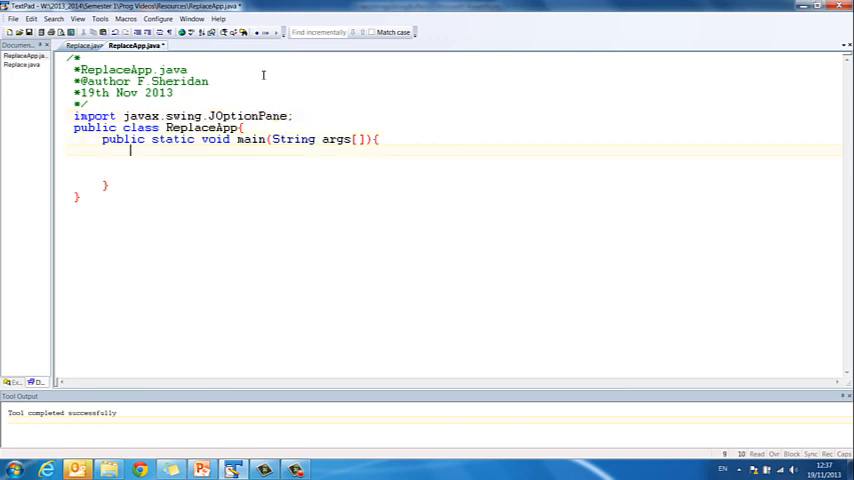
Declare String name, newName; in main
{"action": "type", "text": "String nam"}
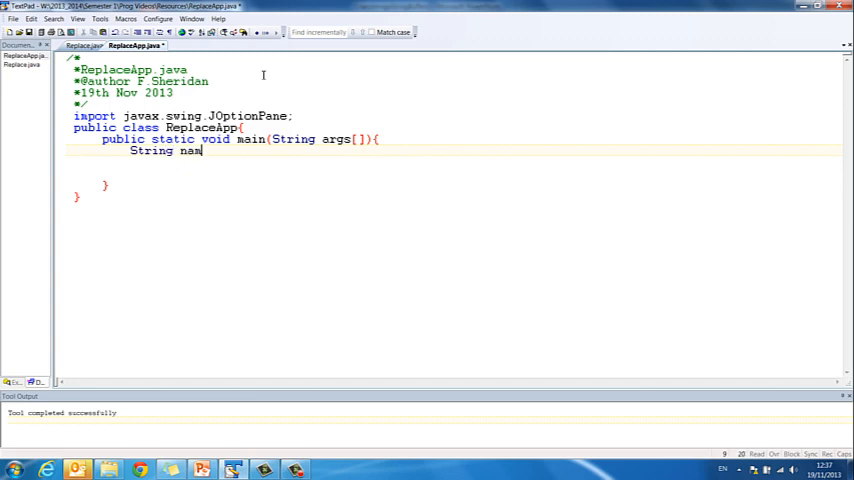
{"action": "type", "text": ", newN"}
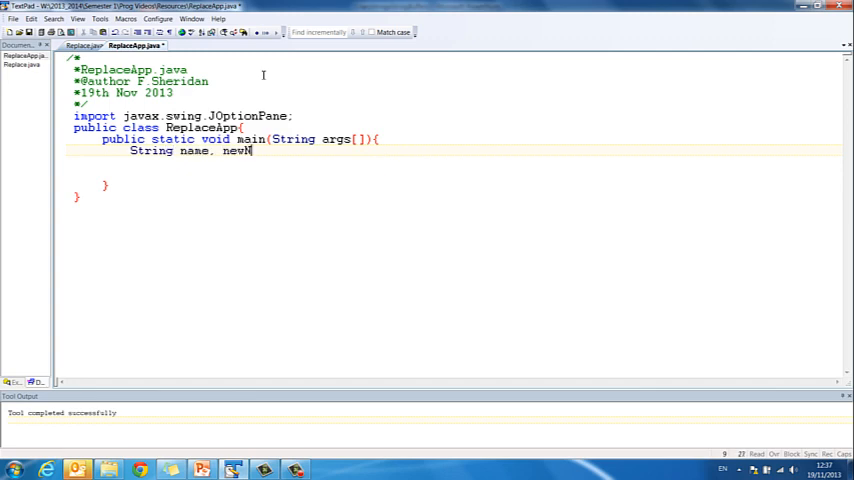
{"action": "type", "text": "ame;"}
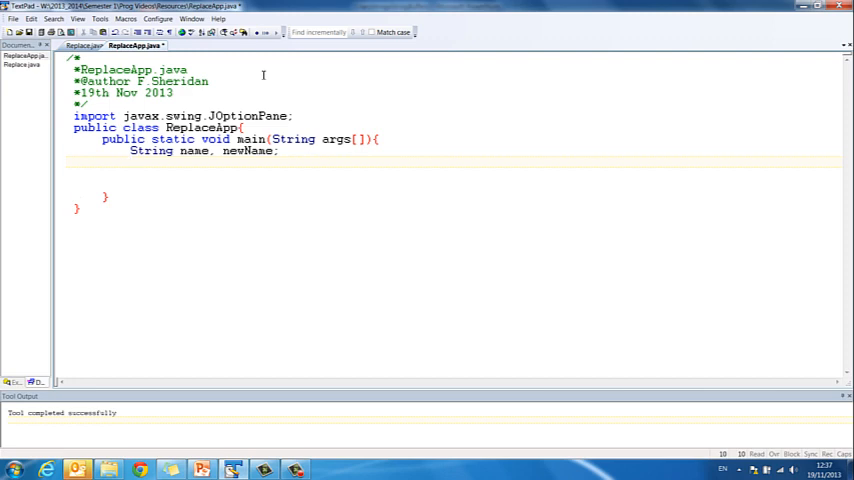
{"action": "key", "text": "Return"}
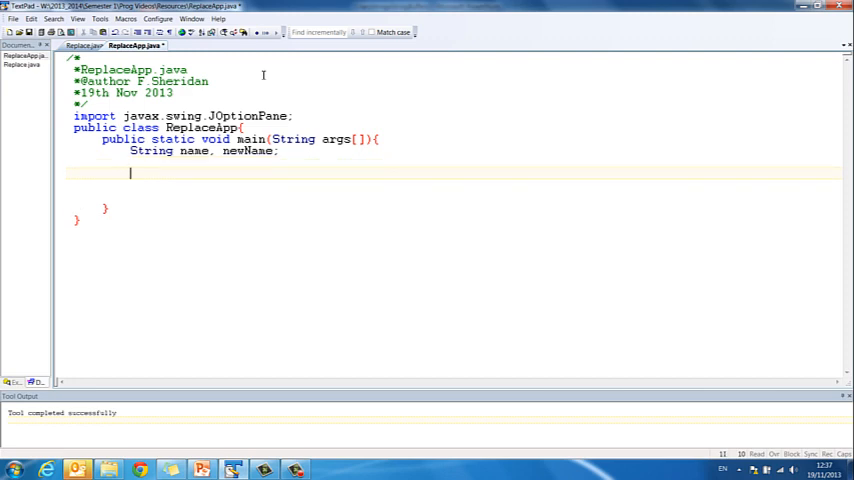
Create Replace myReplace = new Replace();
{"action": "type", "text": "Re"}
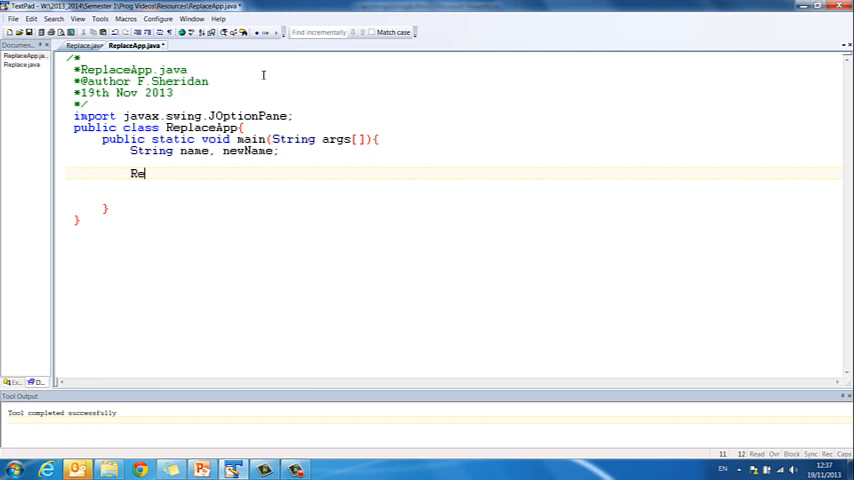
{"action": "type", "text": "place myR"}
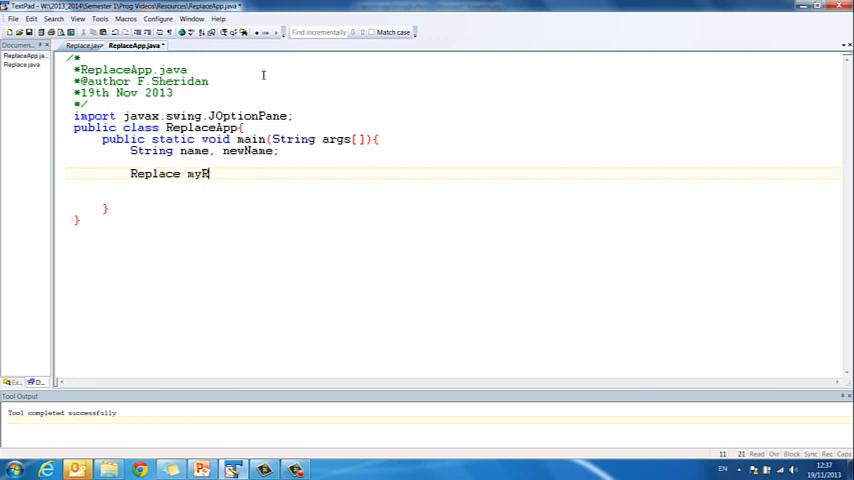
{"action": "type", "text": "eplace ="}
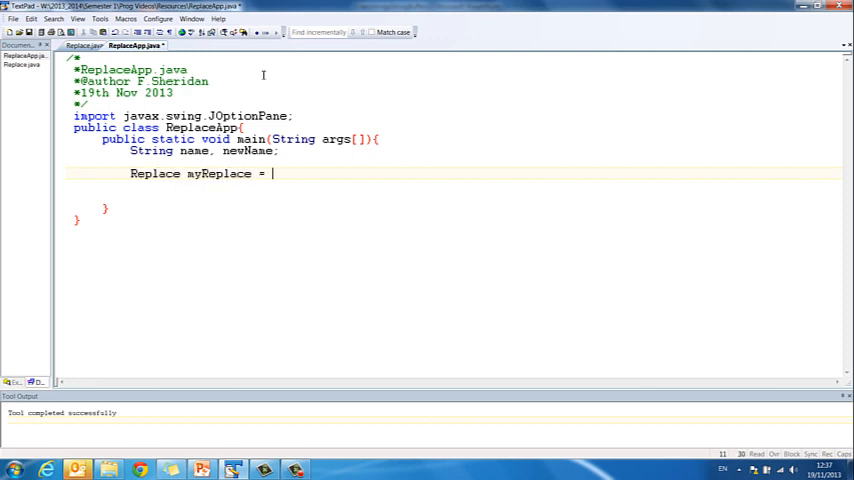
{"action": "type", "text": "new Replace"}
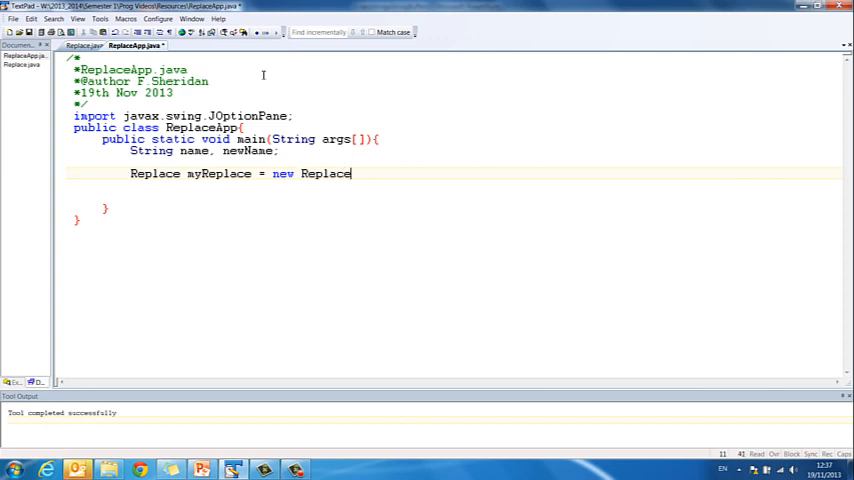
{"action": "type", "text": "();"}
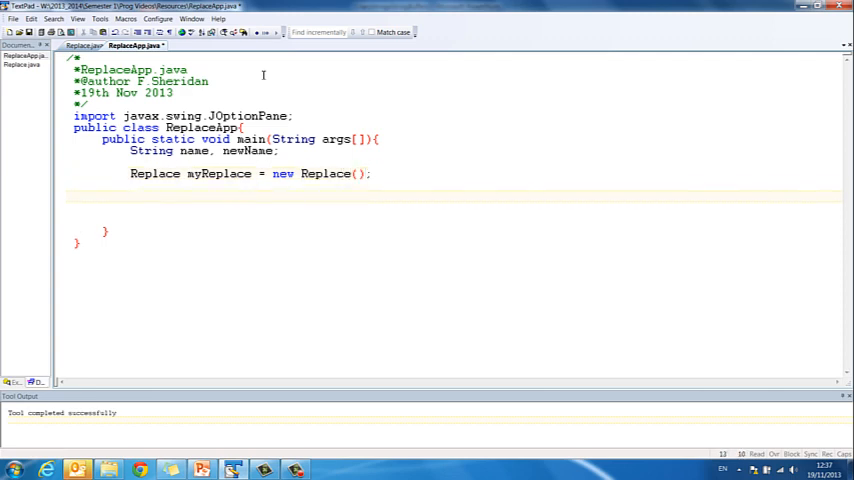
Add name = JOptionPane.showInputDialog(null,"Enter your name"); to read the user's name
{"action": "type", "text": "n"}
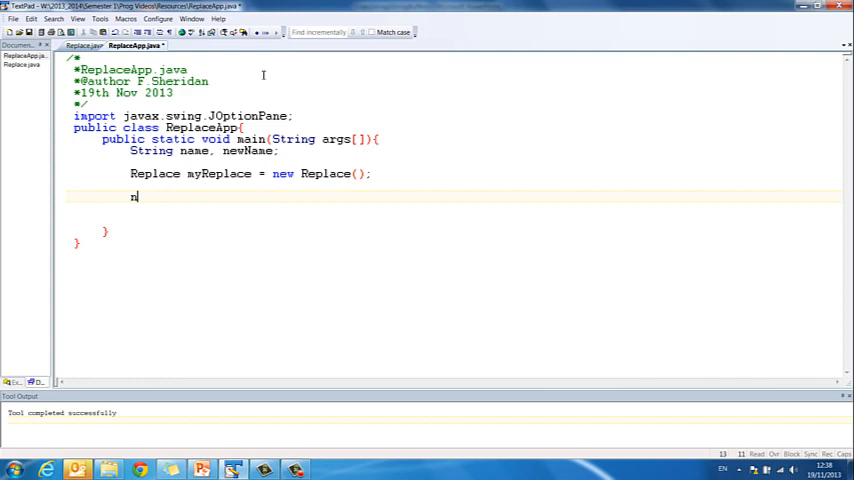
{"action": "type", "text": "ame = j"}
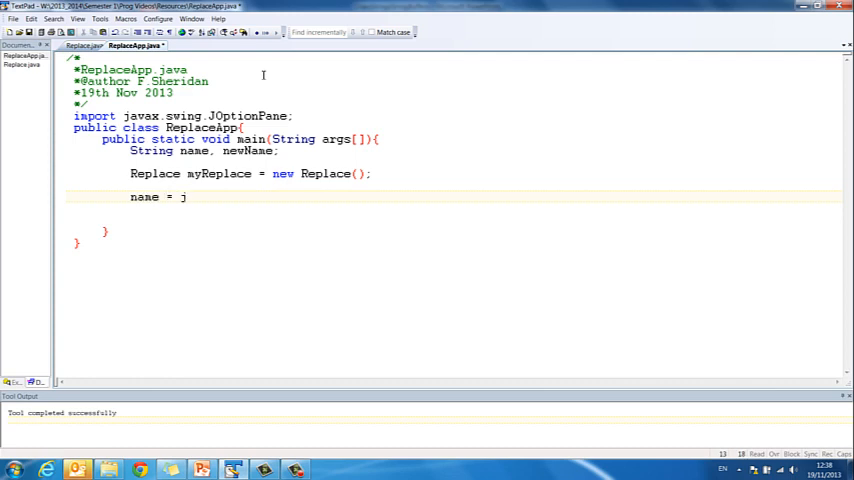
{"action": "type", "text": "OptionPane.show"}
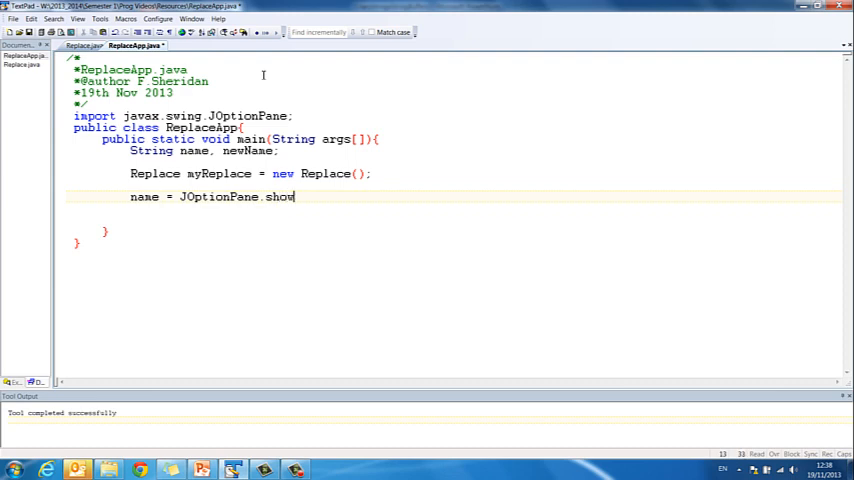
{"action": "type", "text": "InputD"}
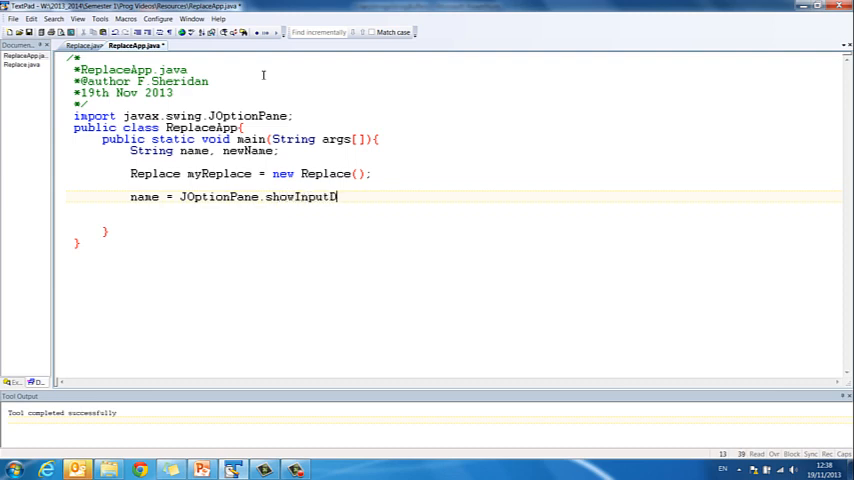
{"action": "type", "text": "ialog("}
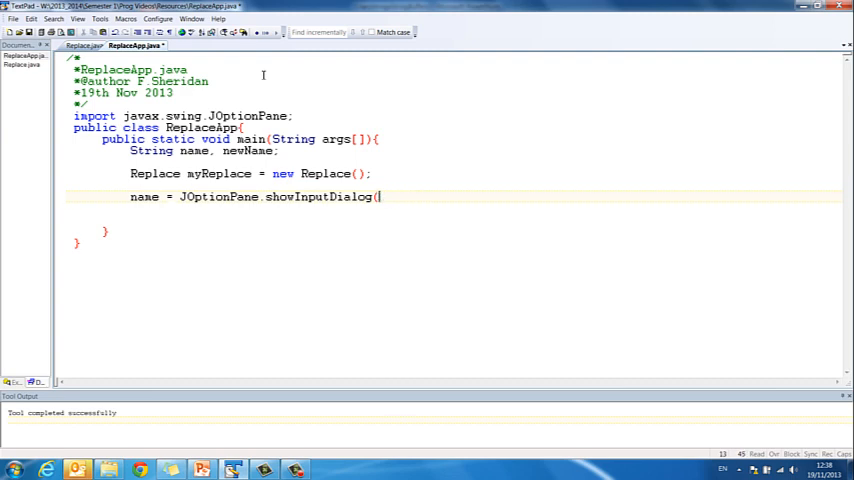
{"action": "type", "text": "n"}
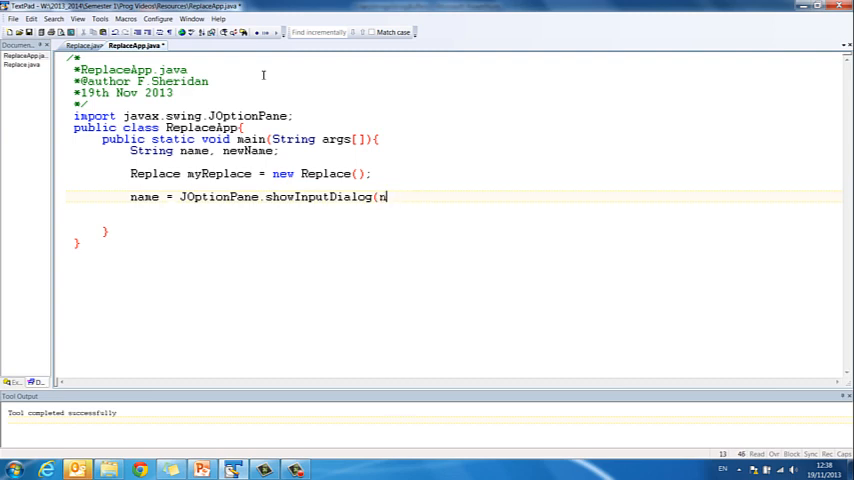
{"action": "type", "text": "ull,"}
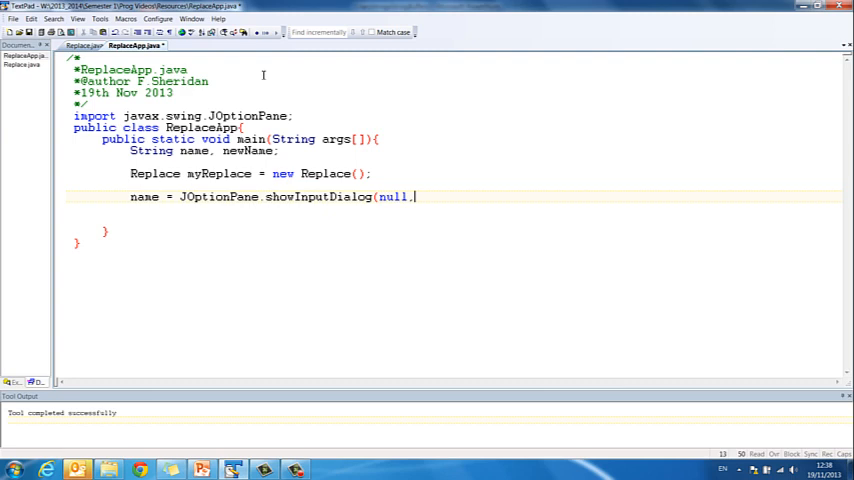
{"action": "type", "text": "\"Ene"}
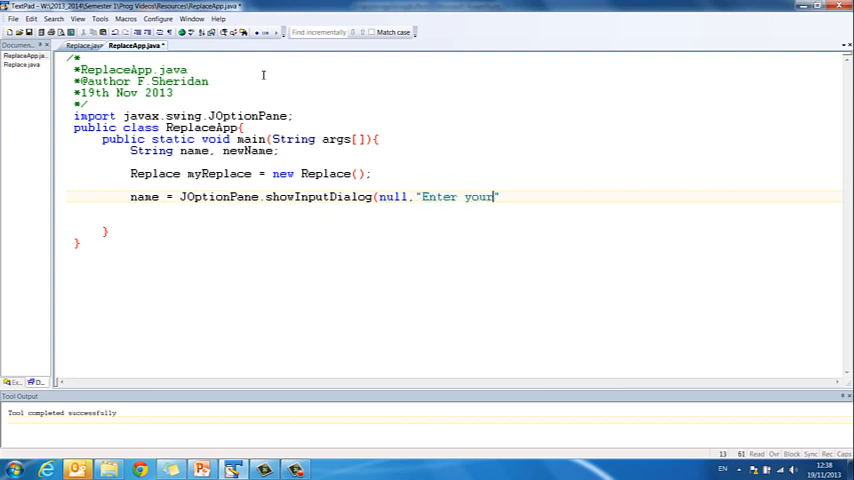
{"action": "type", "text": "name\");"}
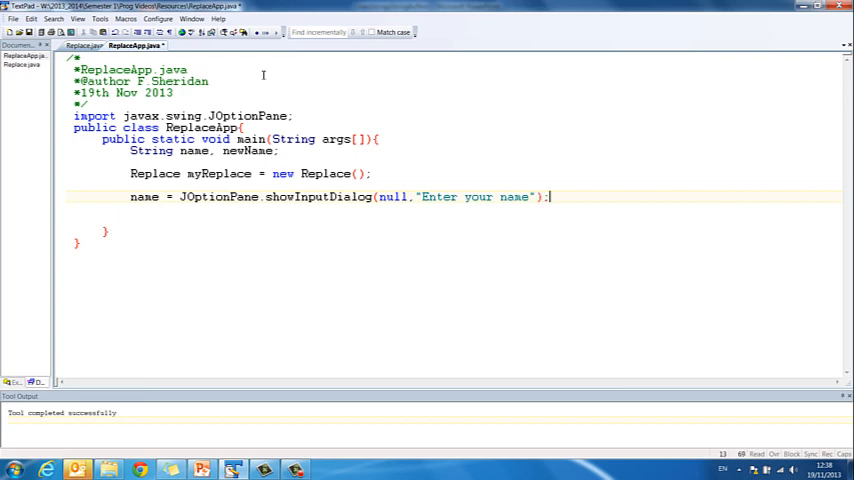
{"action": "key", "text": "Return"}
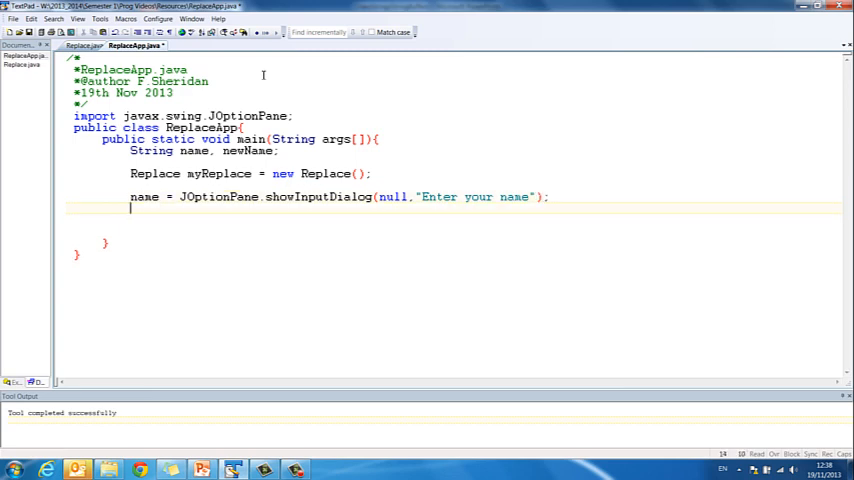
Pass the name with myReplace.setName(name); and begin the myReplace.compute call
{"action": "type", "text": "n"}
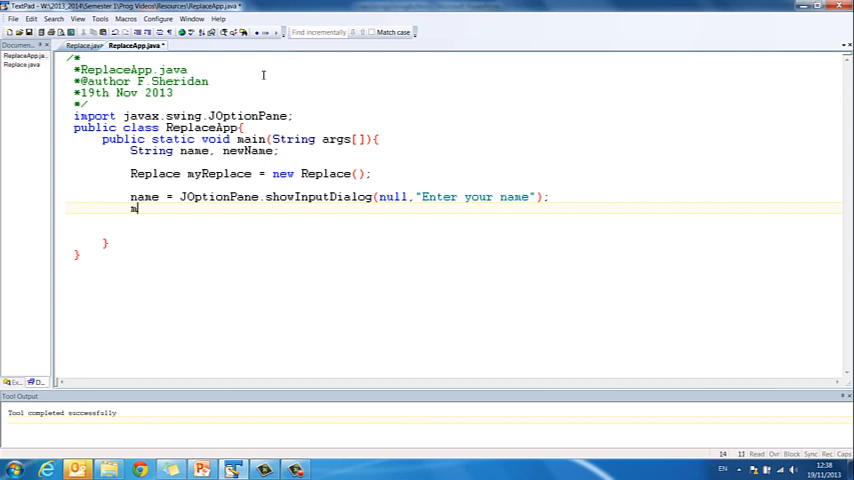
{"action": "type", "text": "yReplace3."}
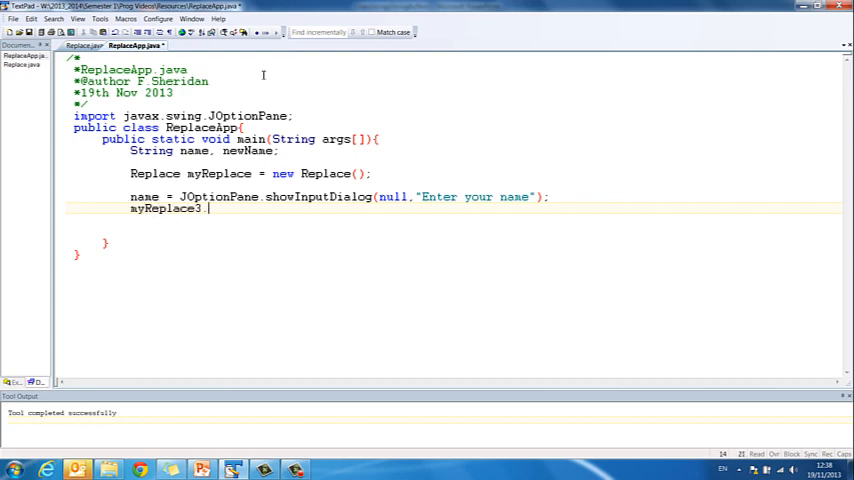
{"action": "type", "text": ".setName(name);"}
{"action": "type", "text": "myReplace.comput"}
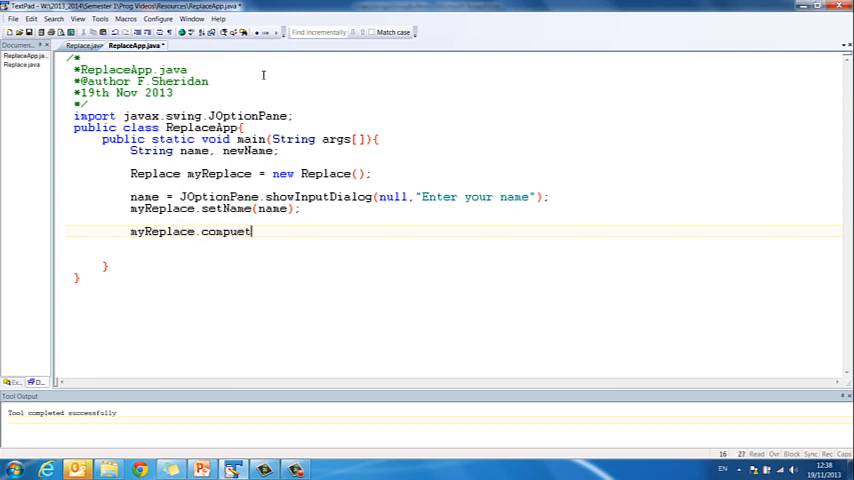
{"action": "type", "text": "e();"}
{"action": "left_click", "coordinate": [452, 254]}
{"action": "type", "text": "new"}
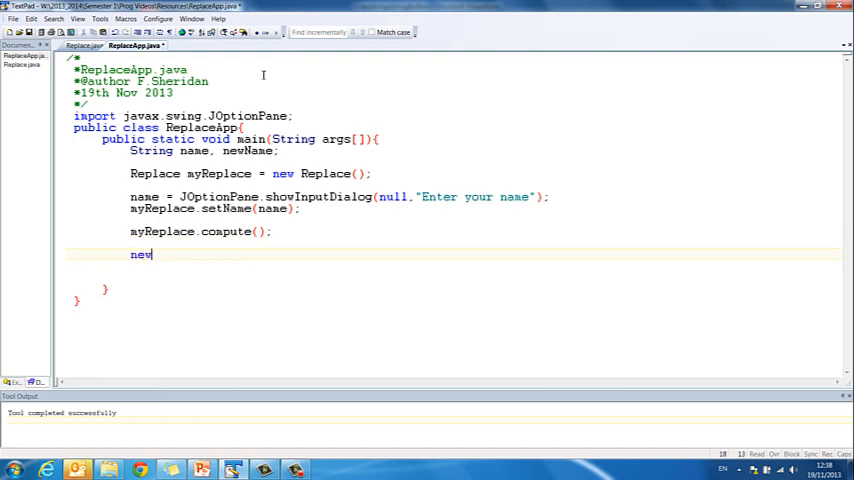
Add newName = myReplace.getNewName(); to retrieve the computed name
{"action": "type", "text": "Name = m"}
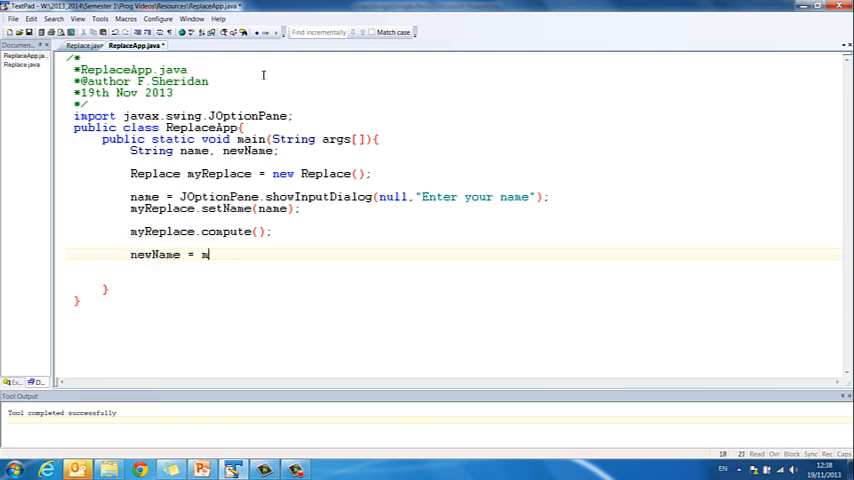
{"action": "type", "text": "yReplace."}
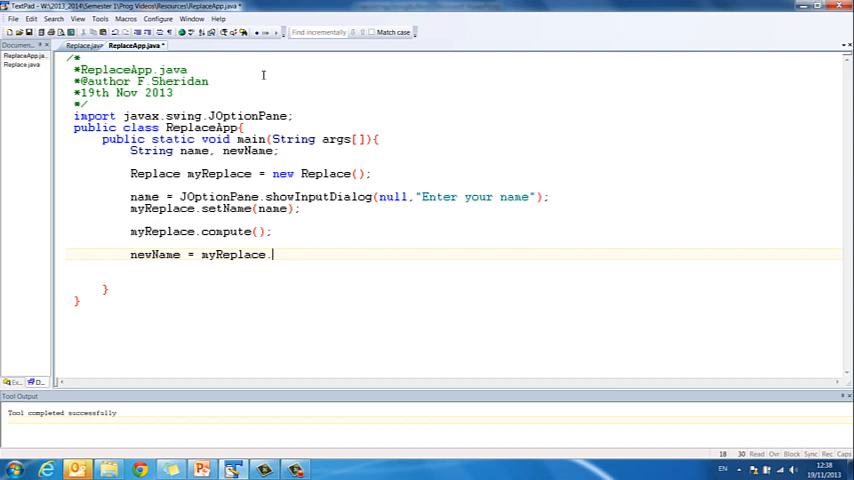
{"action": "type", "text": "getNewNam"}
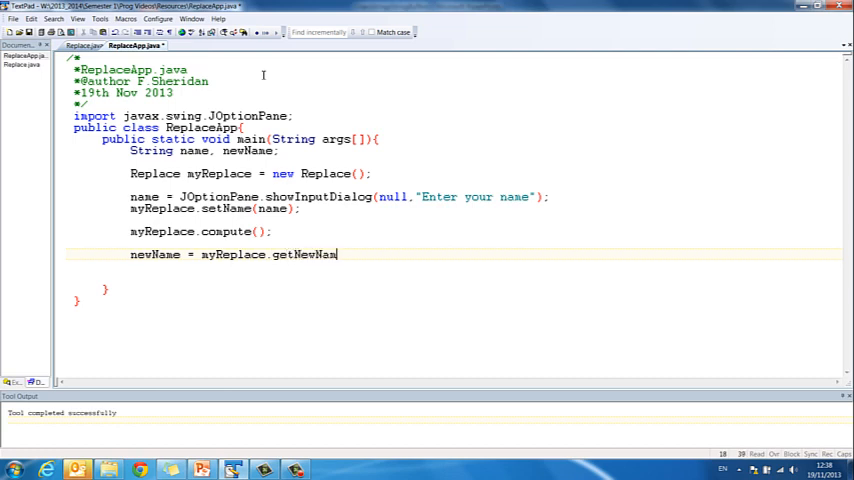
{"action": "type", "text": "e();"}
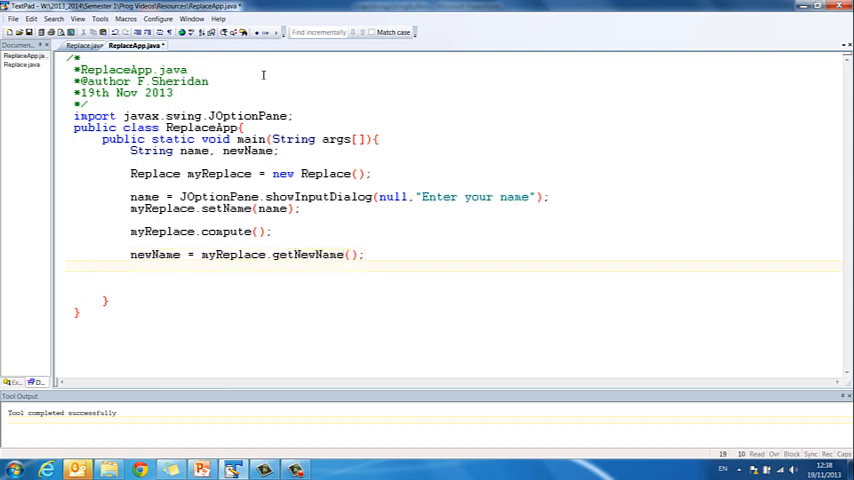
Show the result with JOptionPane.showMessageDialog(null,"Your new name is "+newName);
{"action": "type", "text": "JO"}
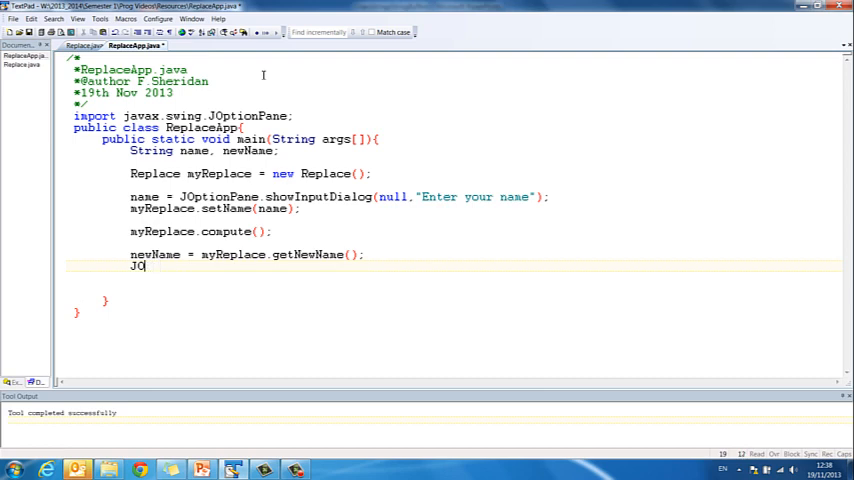
{"action": "type", "text": "ptio"}
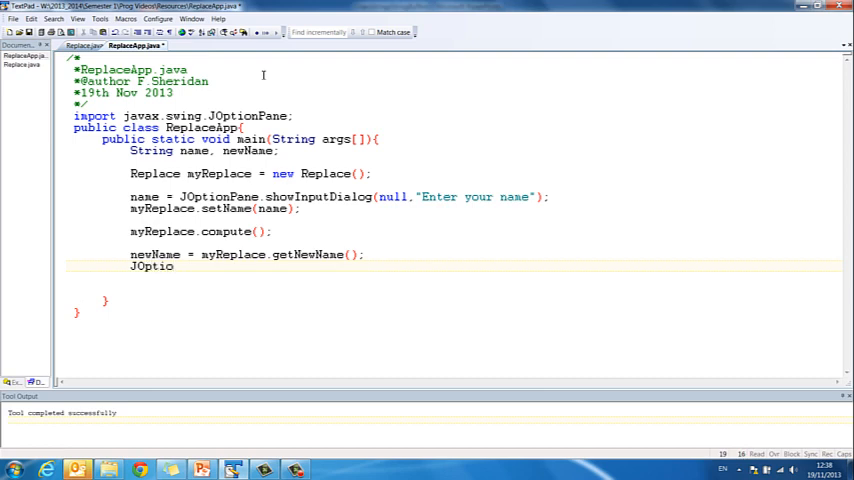
{"action": "type", "text": "nPane"}
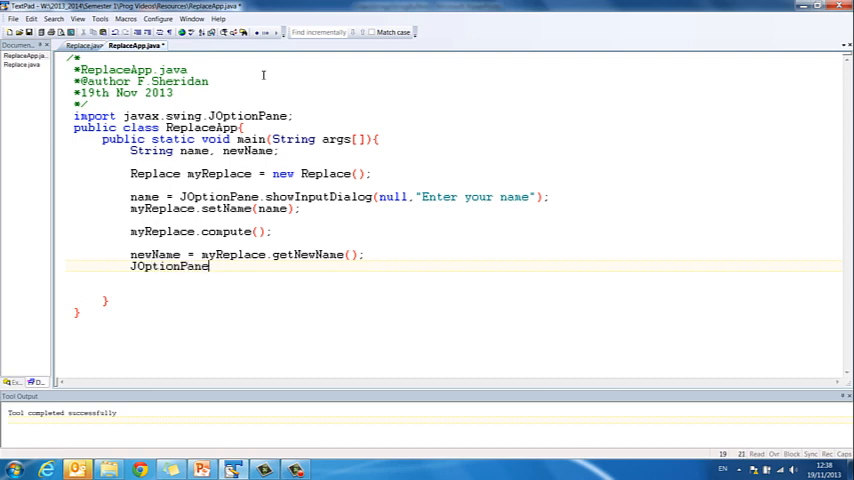
{"action": "type", "text": ".showMessageDialog"}
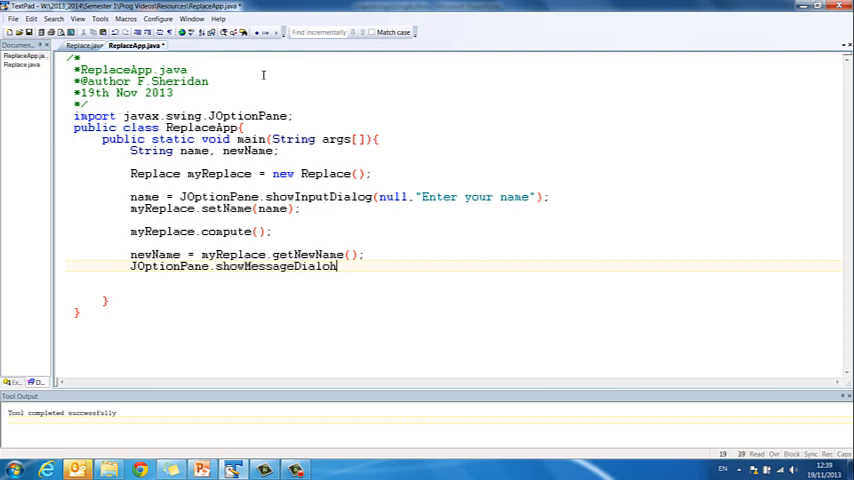
{"action": "type", "text": "(null,\"Your"}
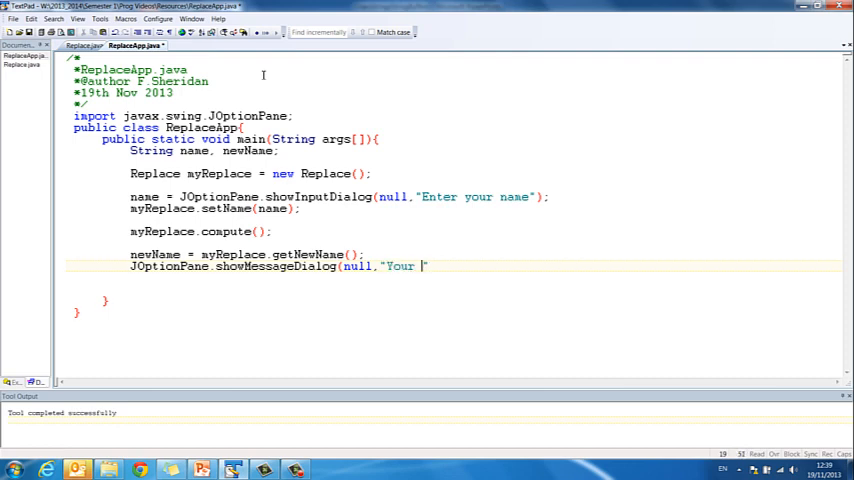
{"action": "type", "text": "new na"}
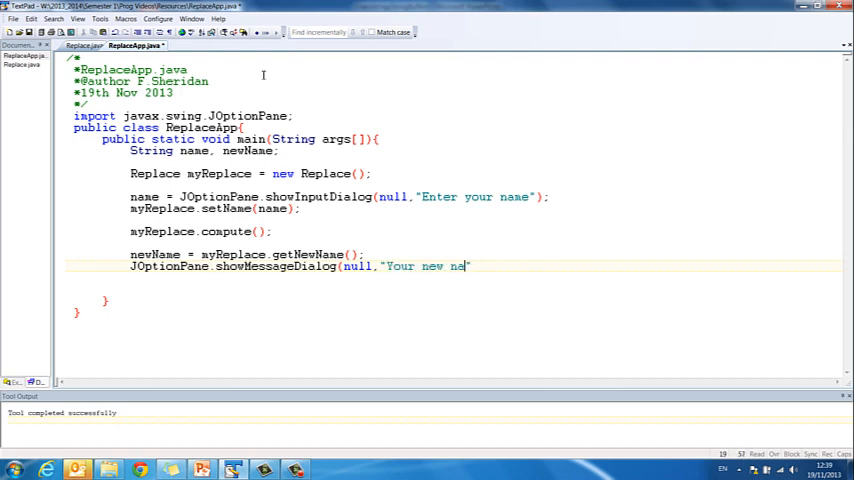
{"action": "type", "text": "me is \"+"}
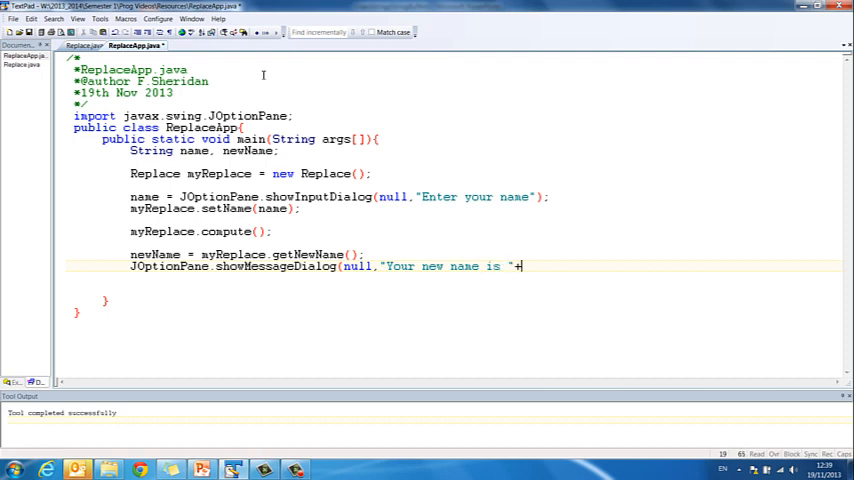
{"action": "type", "text": "newname"}
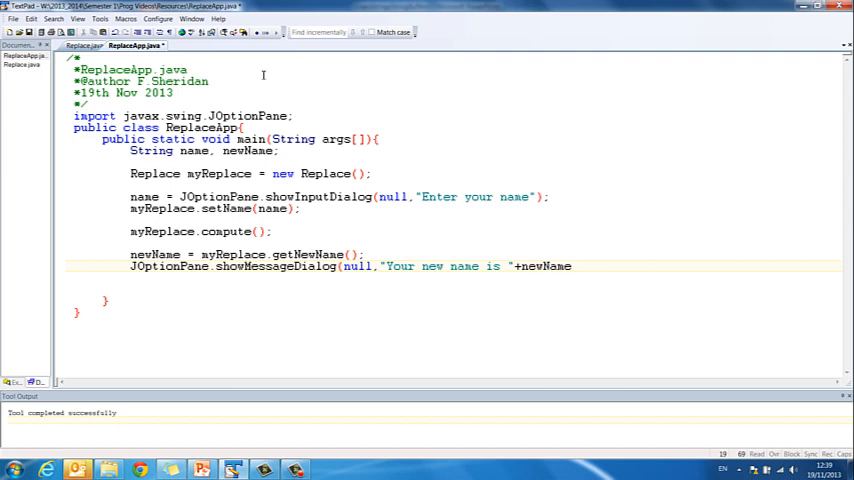
{"action": "type", "text": ");"}
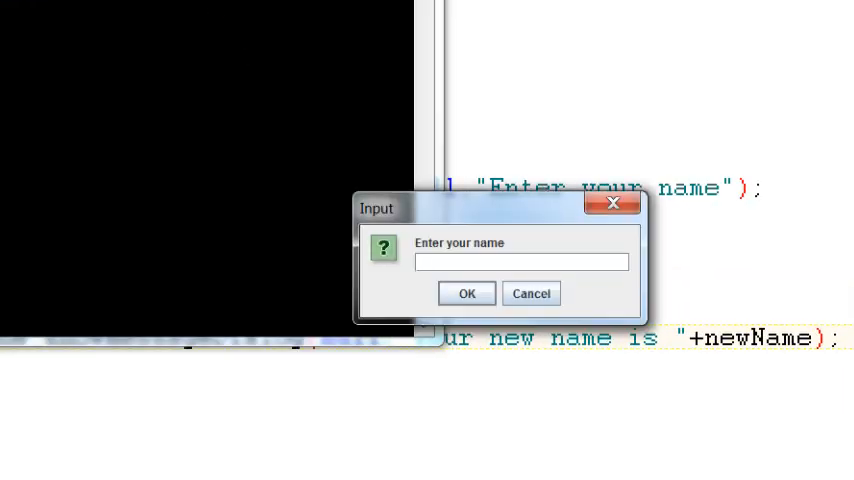
Run the program with the name Frances and confirm the result Fr*nces in the message dialog
{"action": "type", "text": "Frances"}
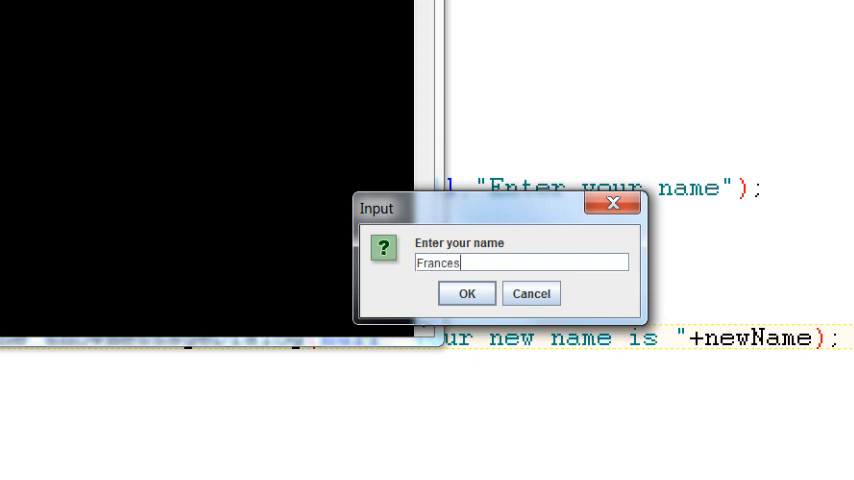
{"action": "left_click", "coordinate": [466, 292]}
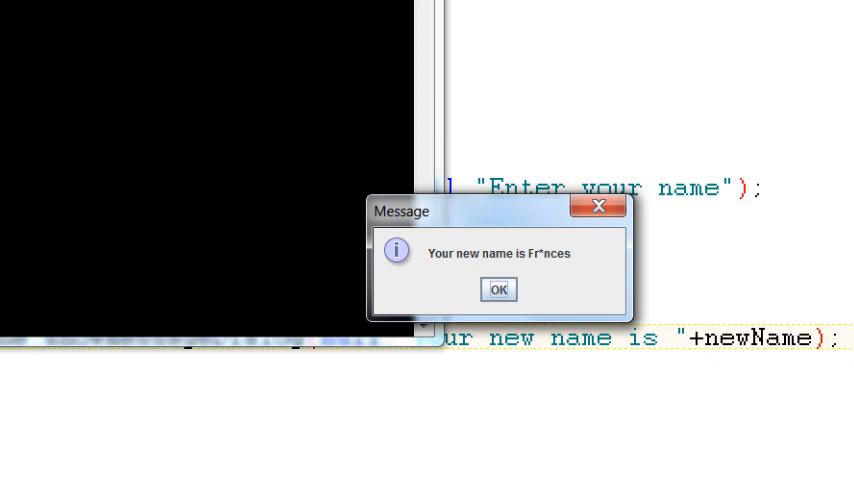
{"action": "left_click", "coordinate": [498, 288]}
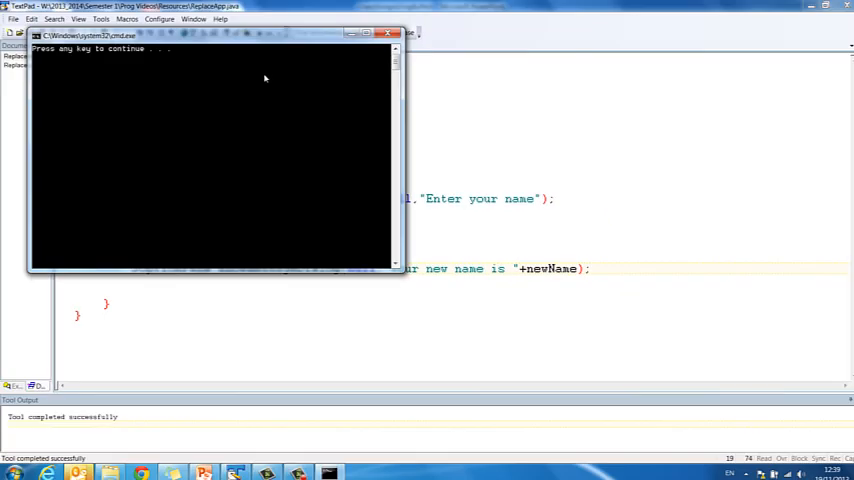